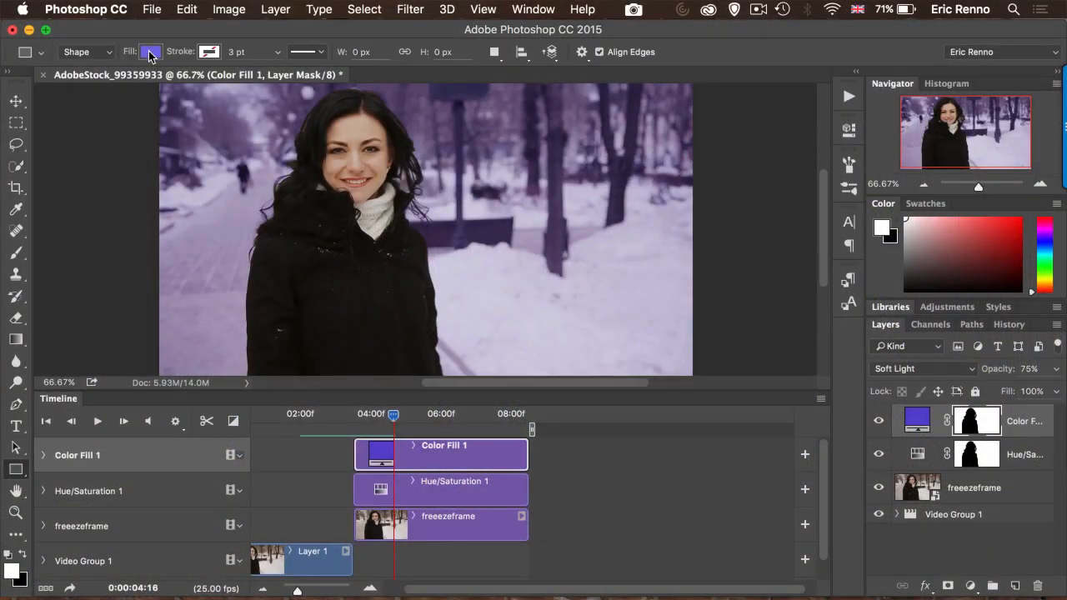
Step: Set the rectangle's fill colour to the purple #5b4ac8 in the Color Picker
left_click(151, 52)
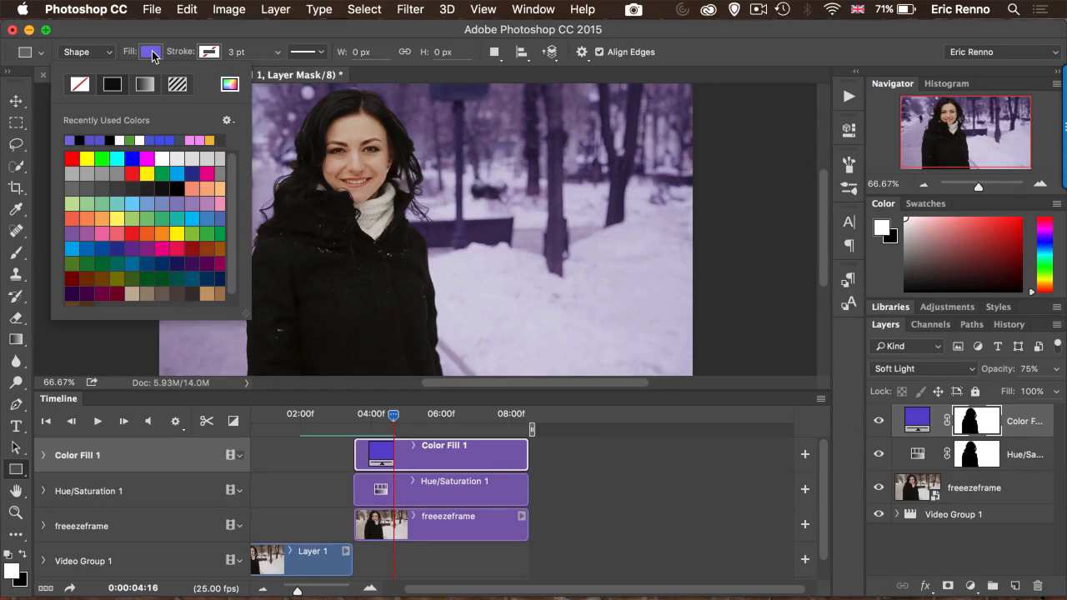
left_click(151, 51)
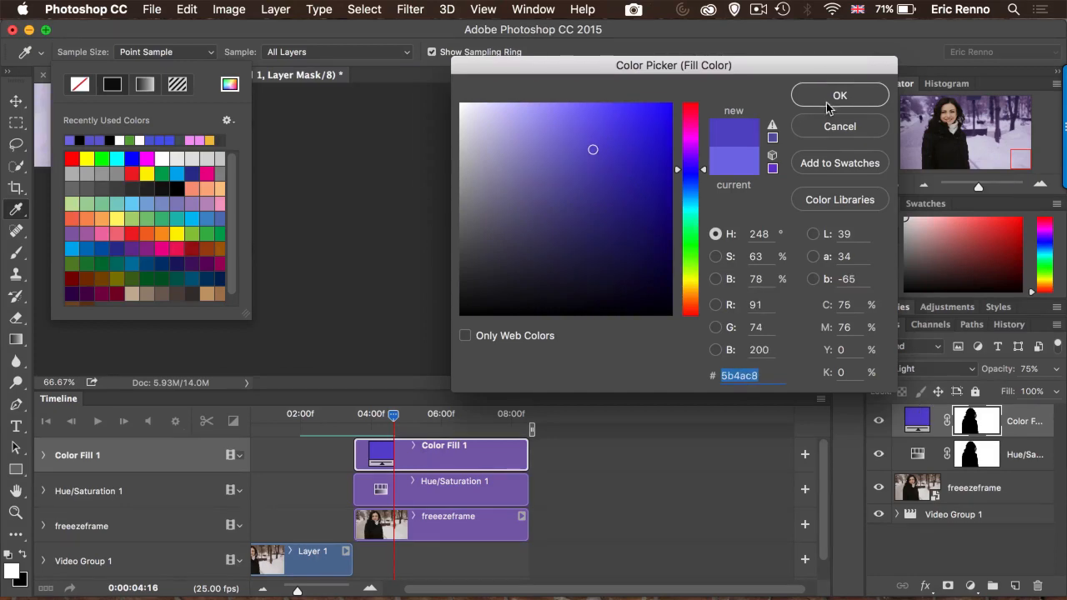
left_click(839, 95)
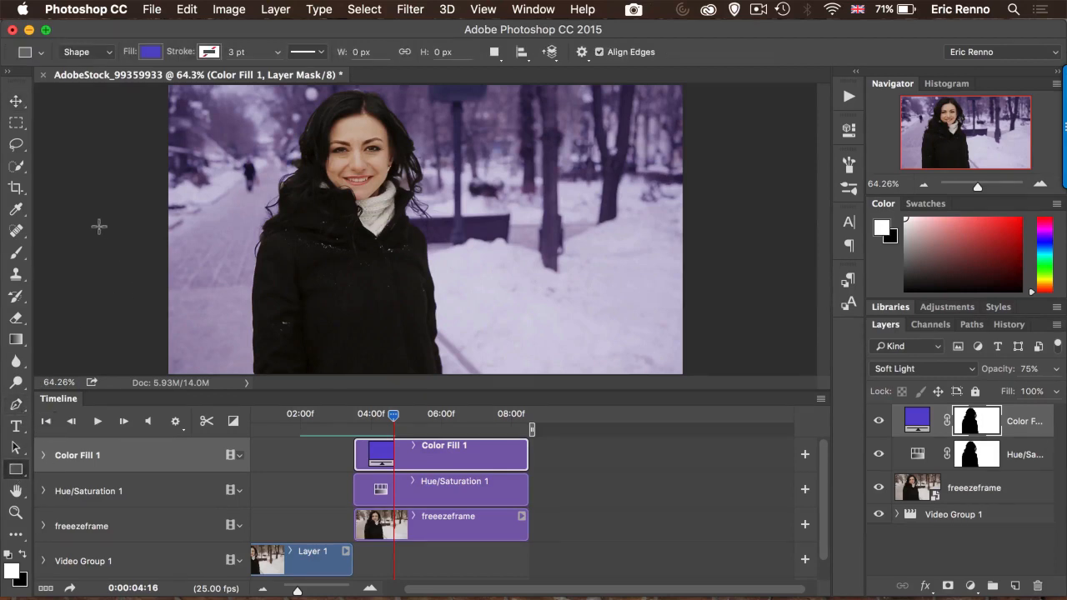
Step: Draw a wide purple bar across the frame's middle and move the playhead to 03:21
left_click_drag(100, 227, 734, 292)
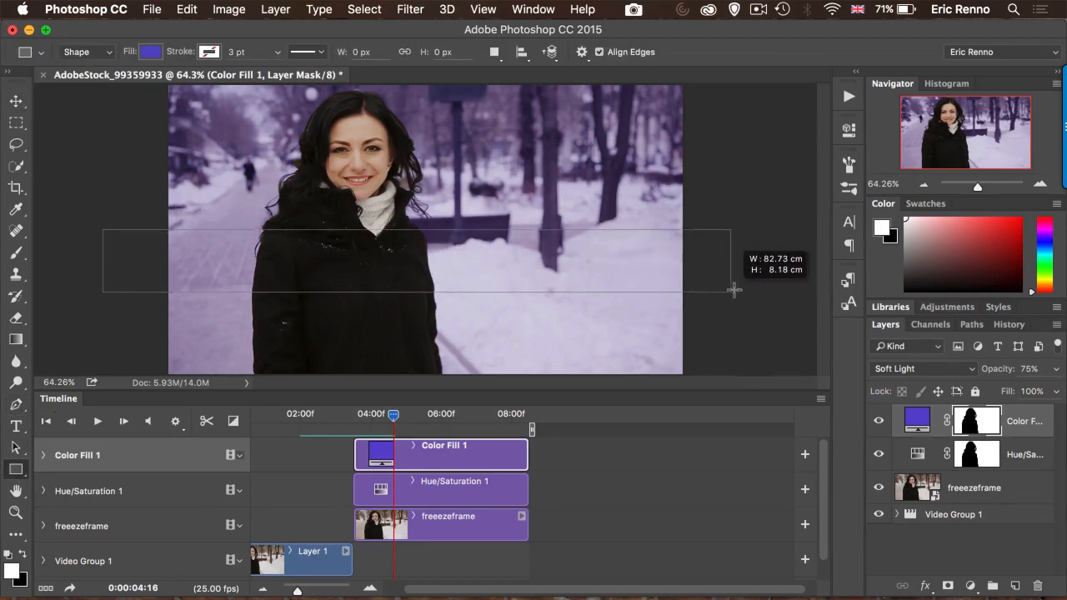
left_click_drag(733, 290, 750, 293)
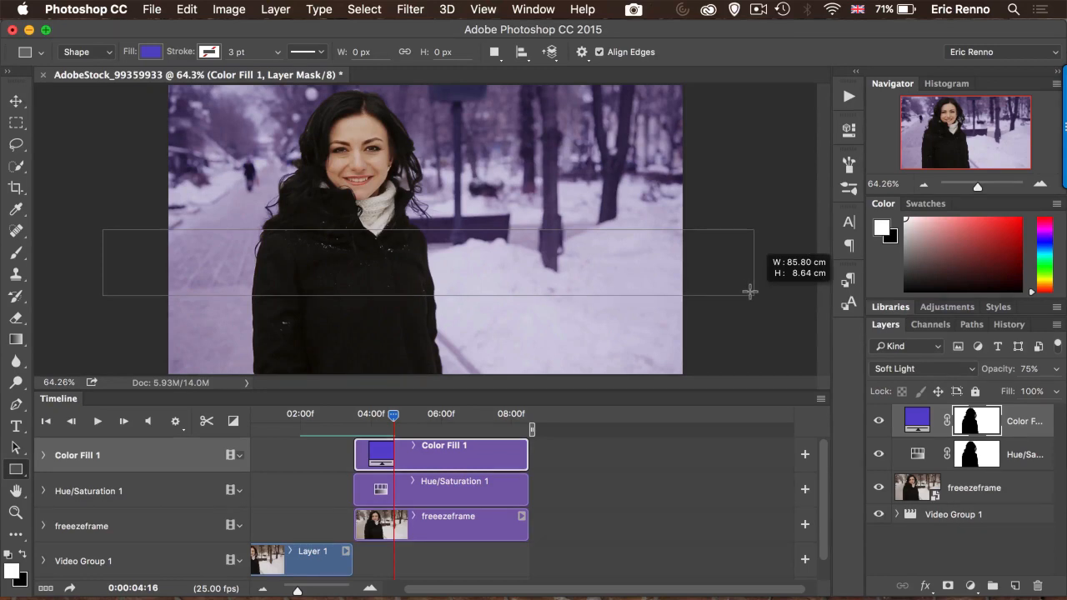
left_click_drag(102, 230, 750, 293)
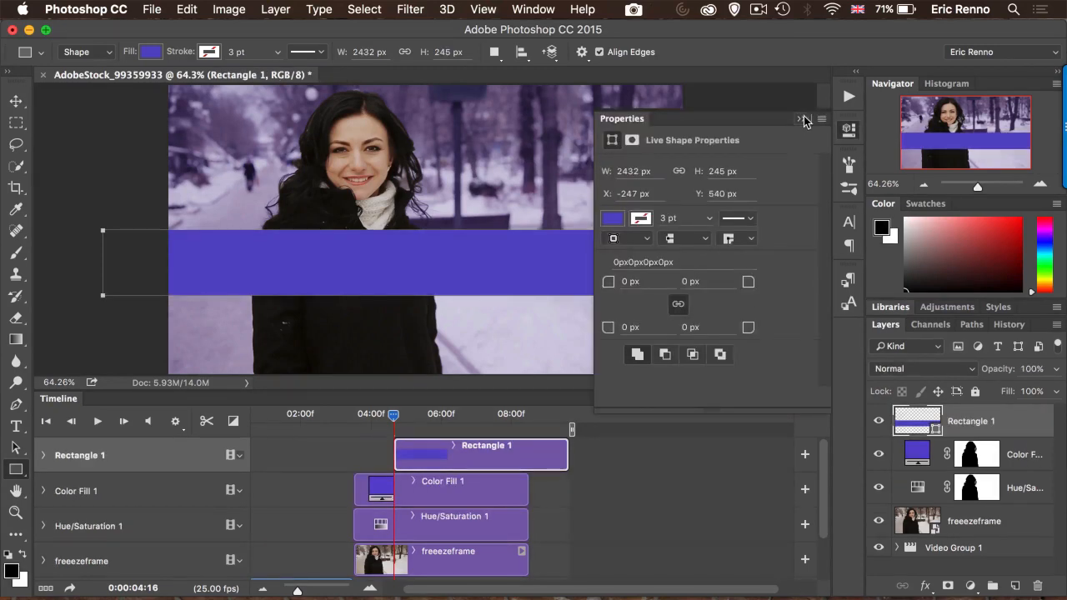
left_click(799, 119)
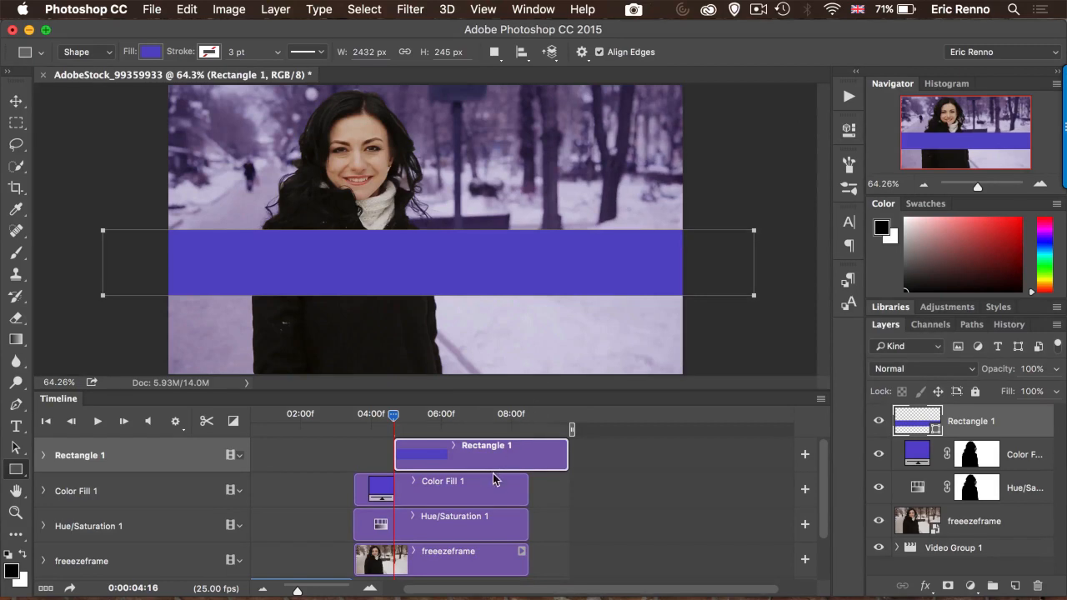
mouse_move(168, 499)
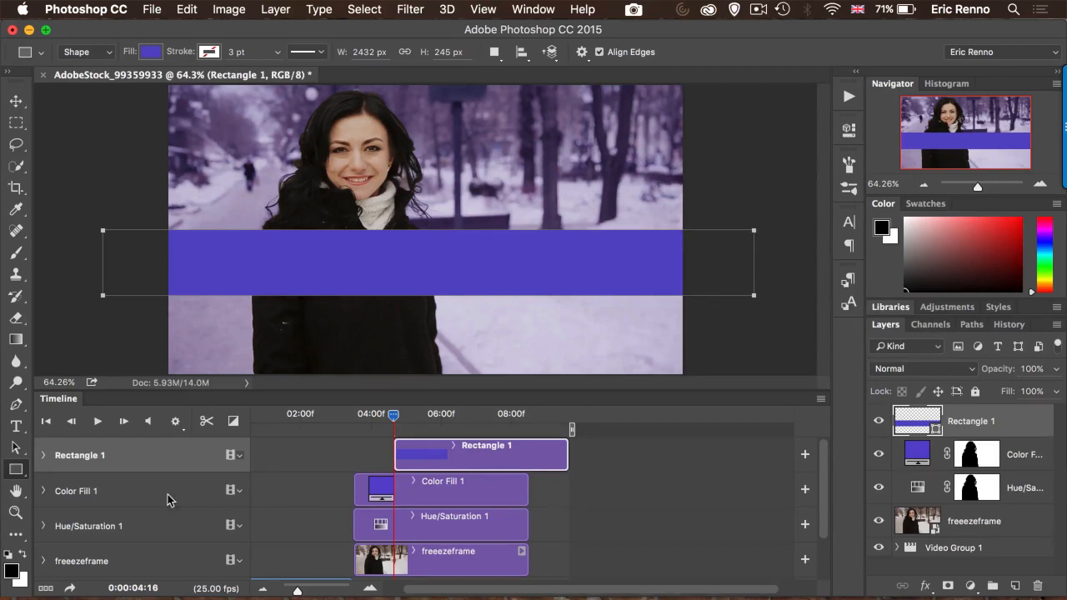
left_click(43, 491)
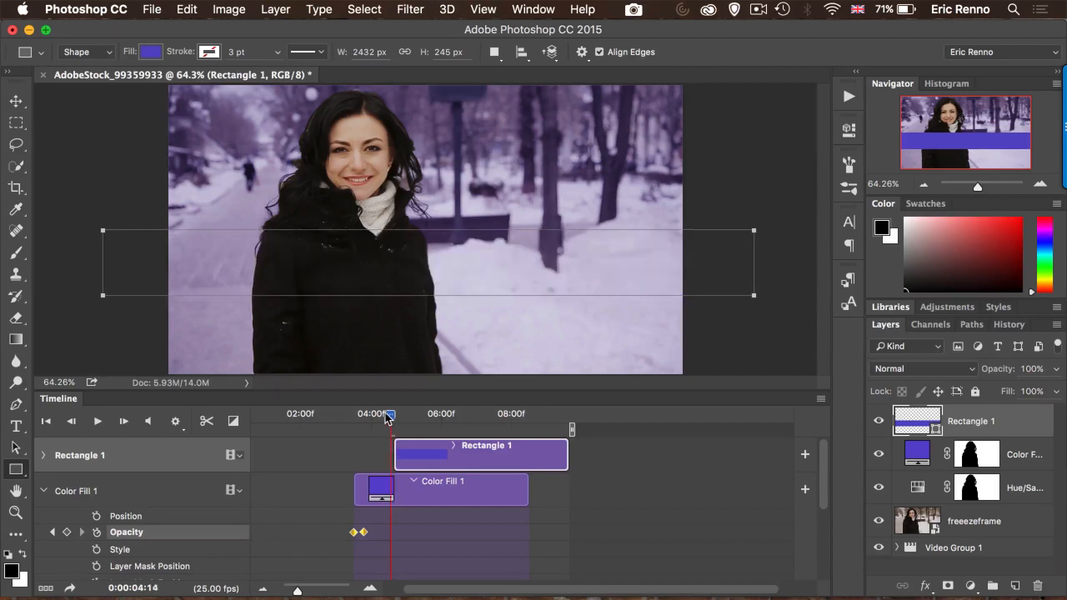
left_click_drag(388, 415, 365, 414)
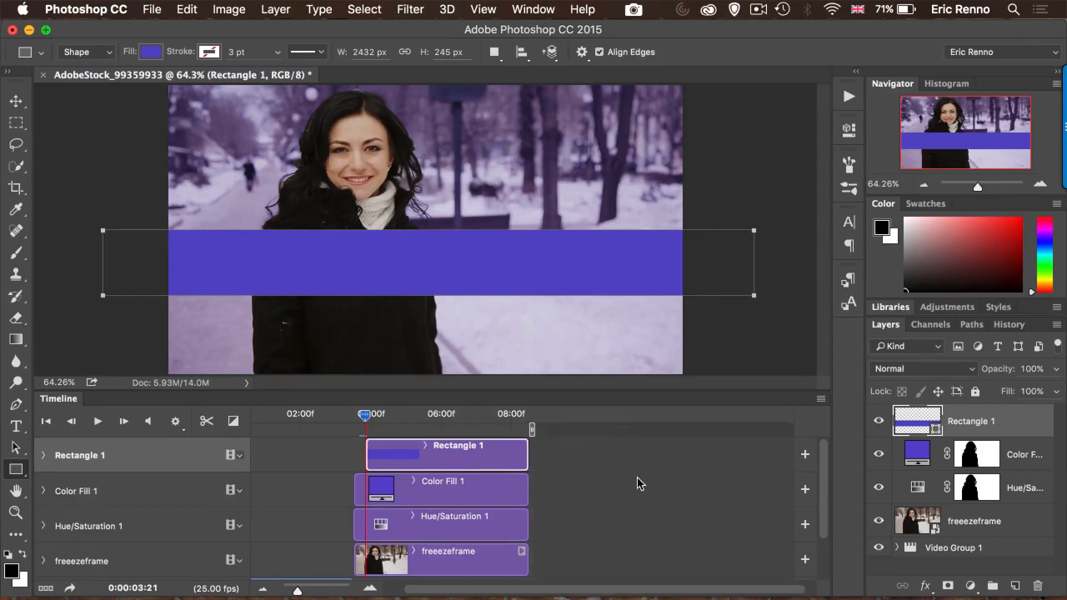
mouse_move(154, 304)
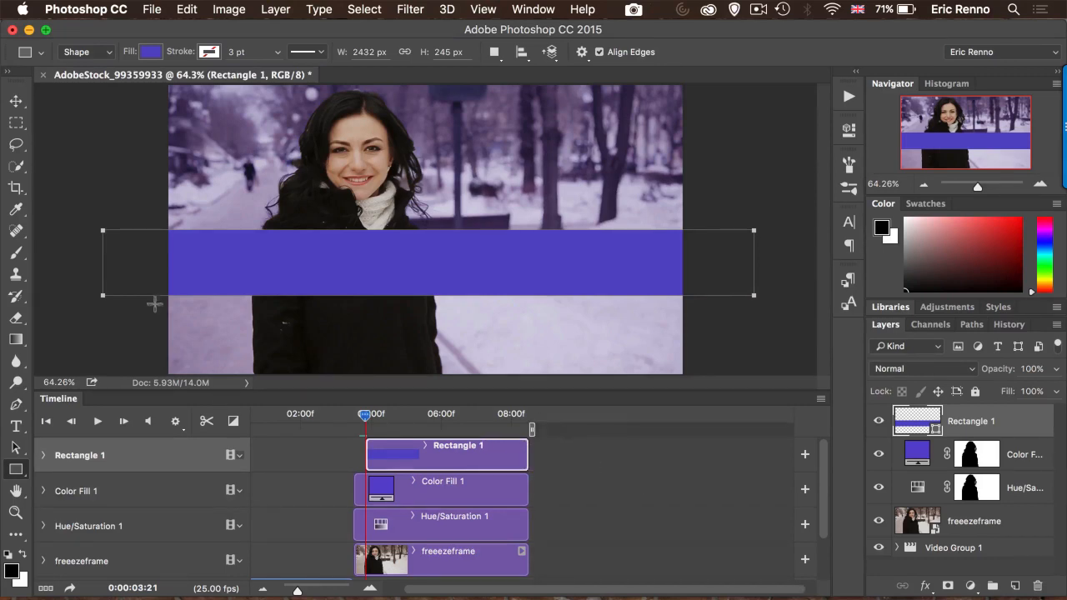
Step: Add the white title 'THE LADY' in Avenir Next Demi Bold on the bar
left_click(16, 425)
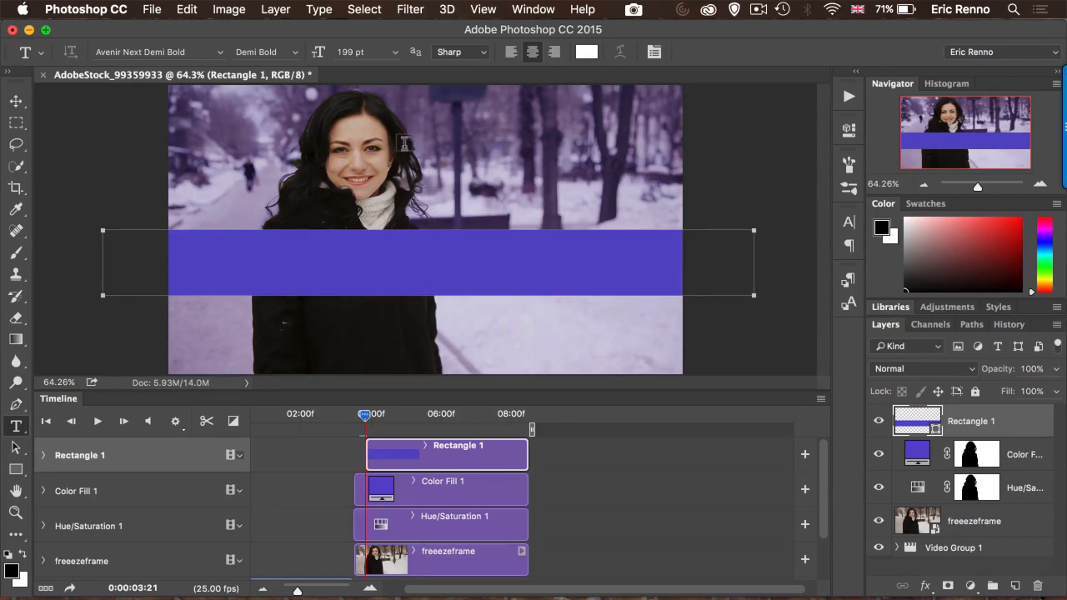
type("THE LADY")
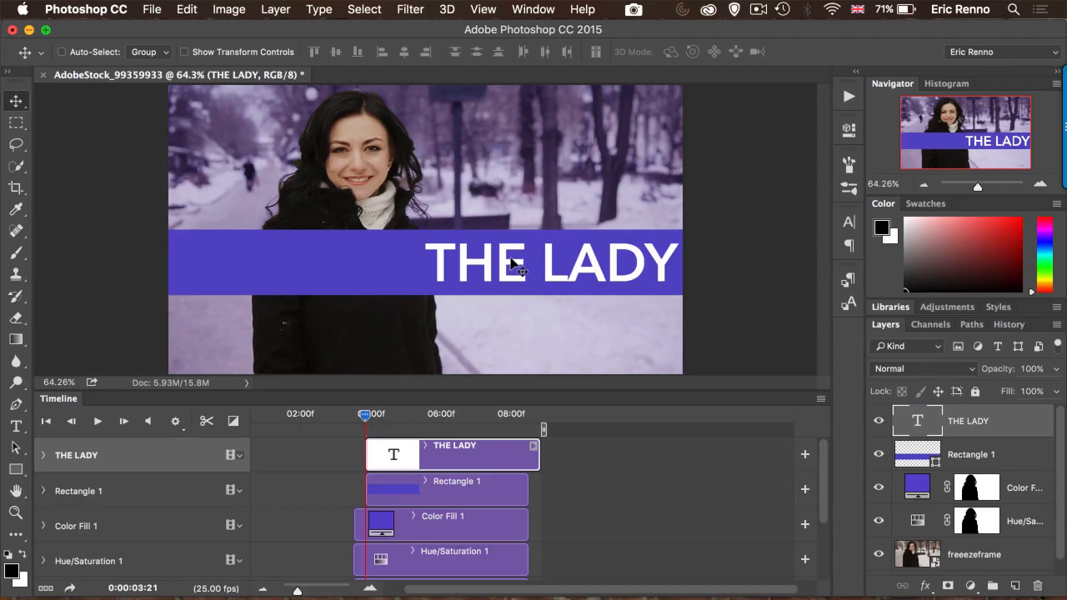
left_click(971, 454)
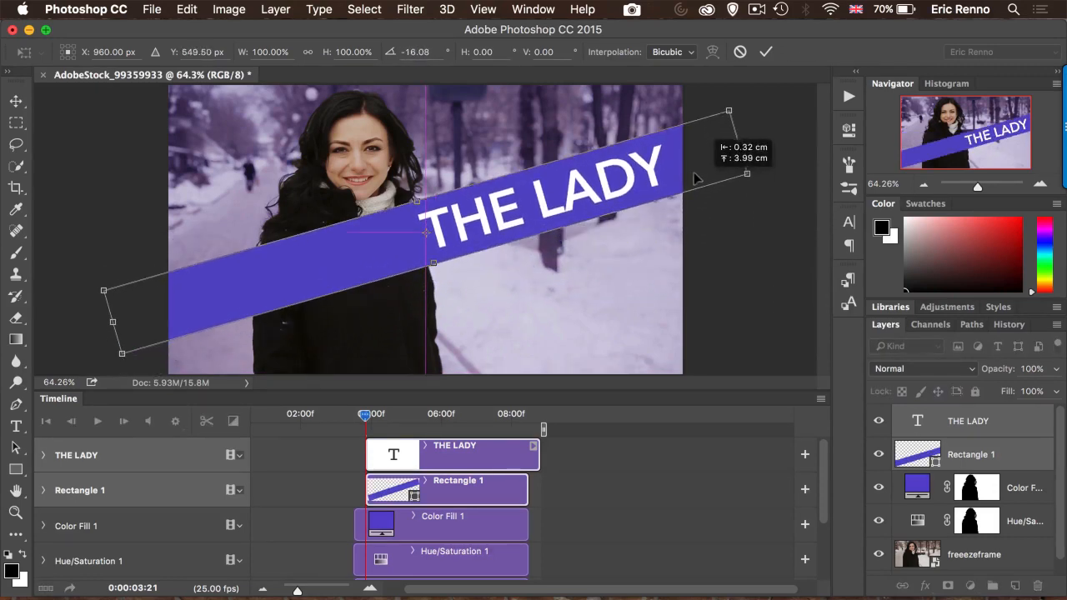
Step: Nudge the bar and title right and commit the roughly -16° rotation
left_click_drag(727, 109, 736, 108)
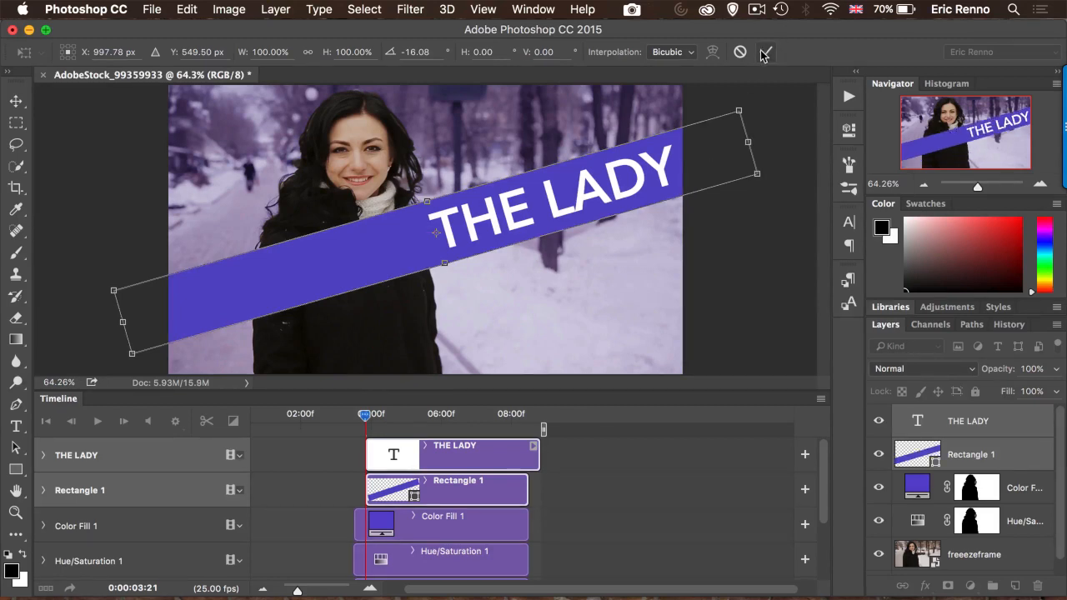
left_click(764, 52)
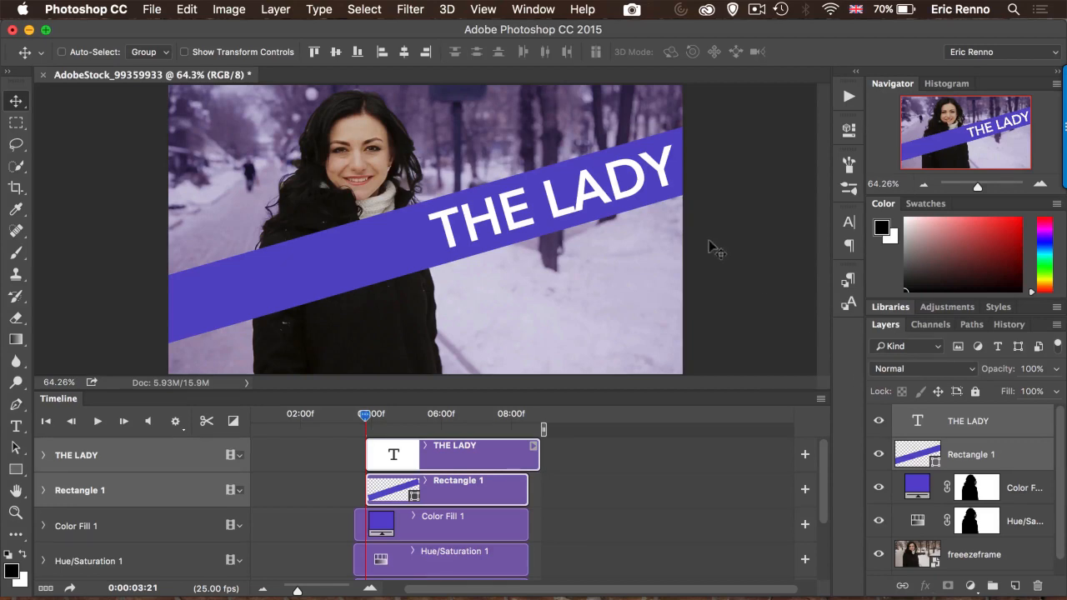
mouse_move(567, 254)
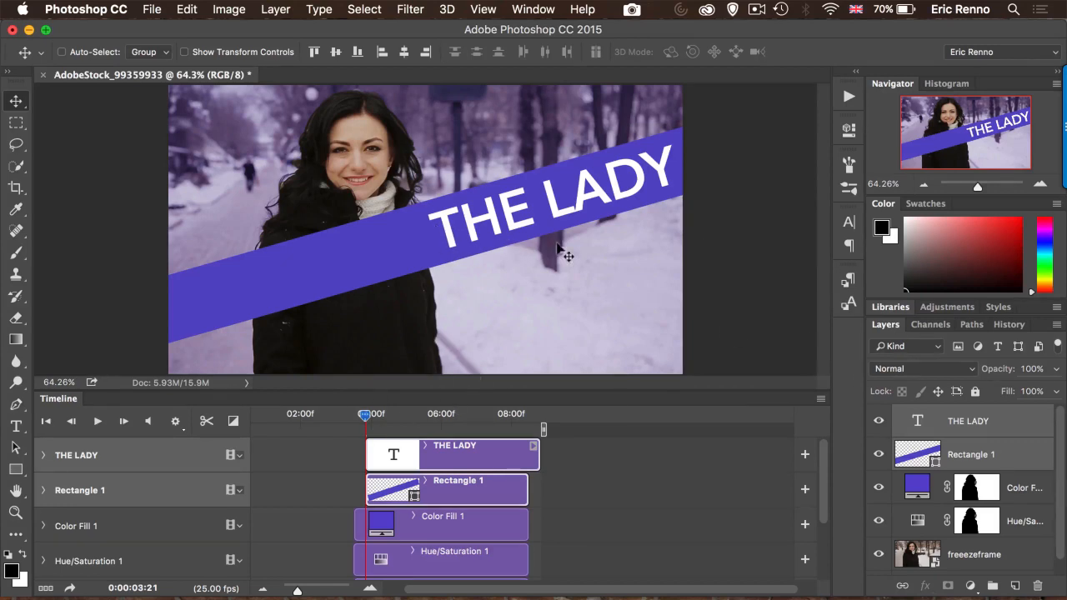
mouse_move(1021, 440)
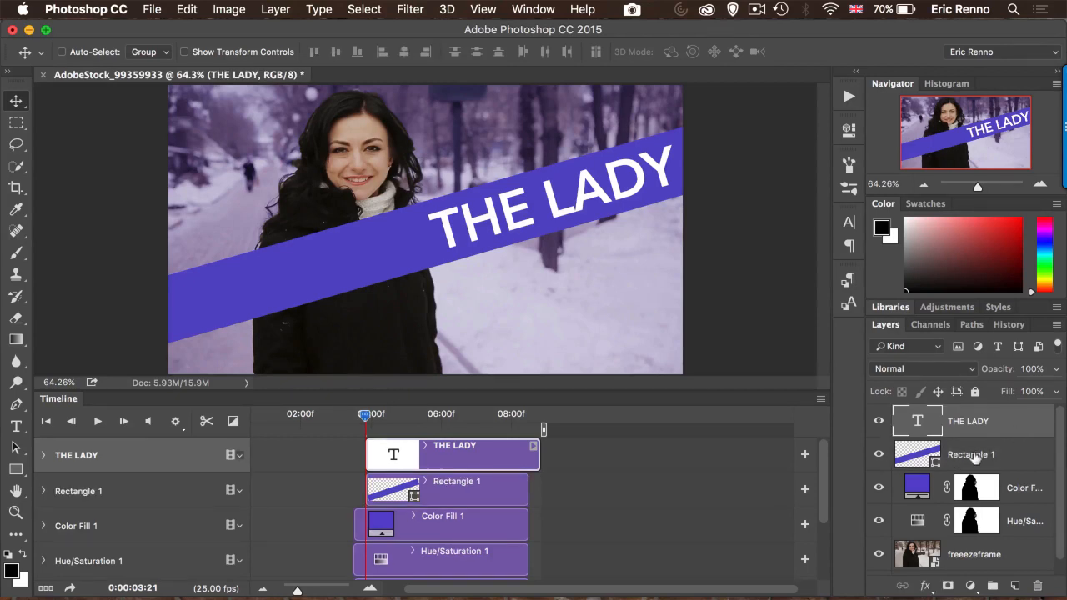
mouse_move(975, 496)
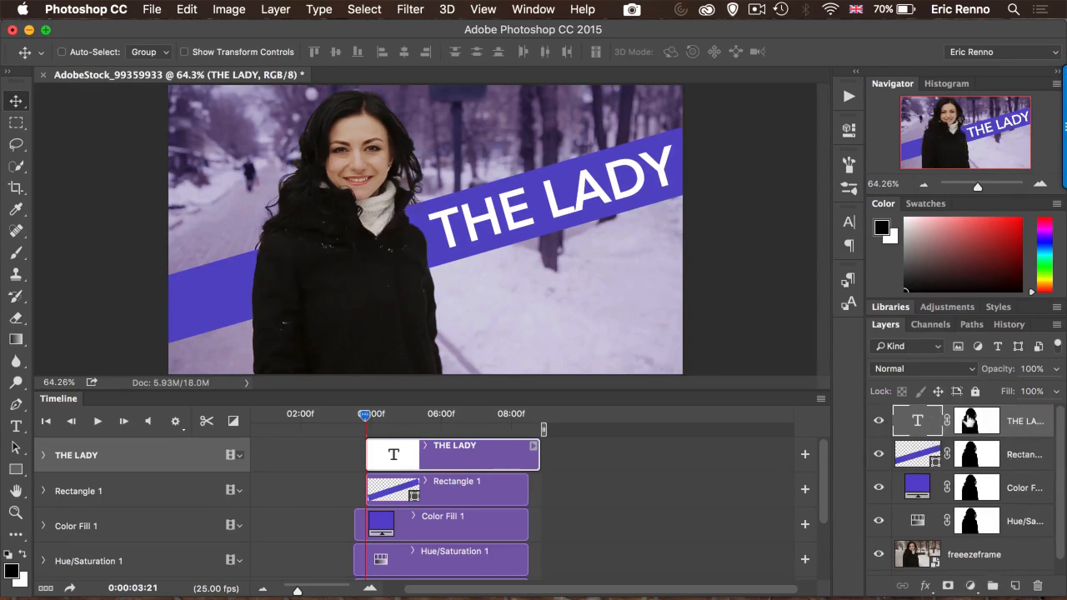
mouse_move(976, 419)
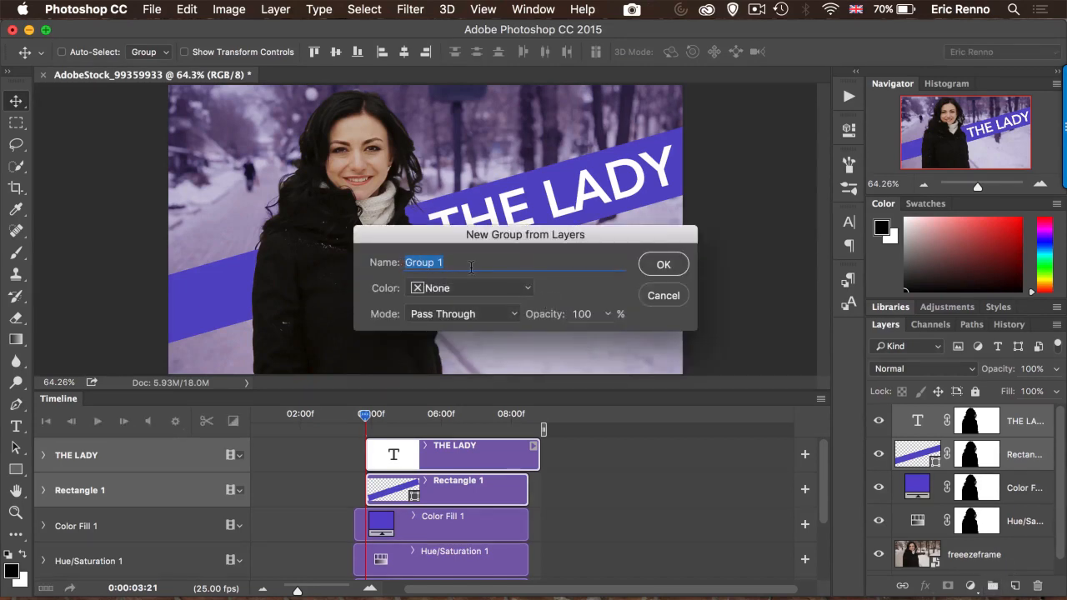
Step: Group the bar and title layers under the name 'Text'
type("Text")
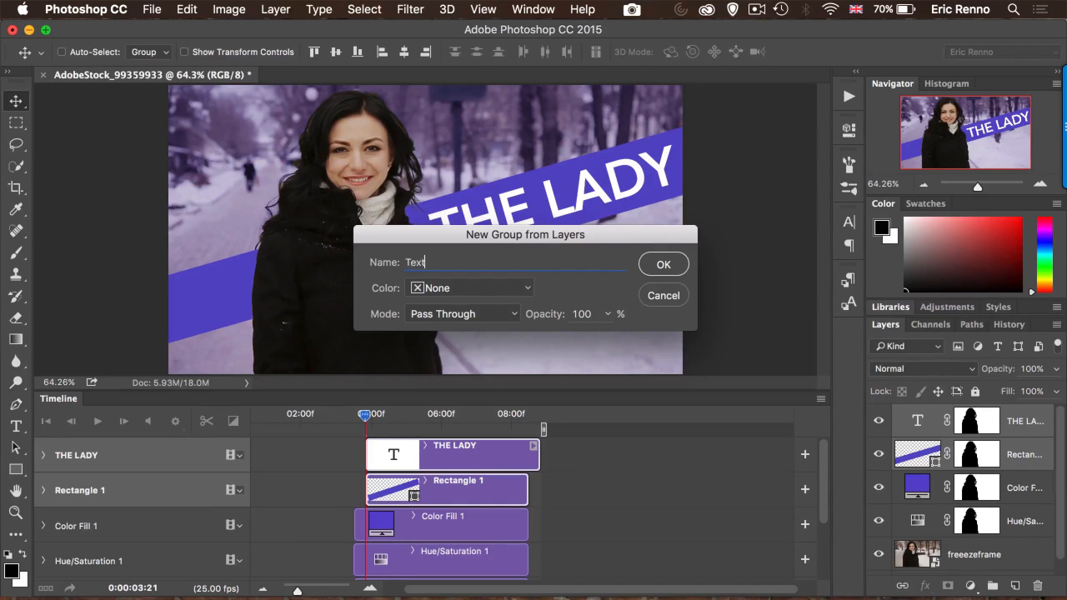
left_click(664, 264)
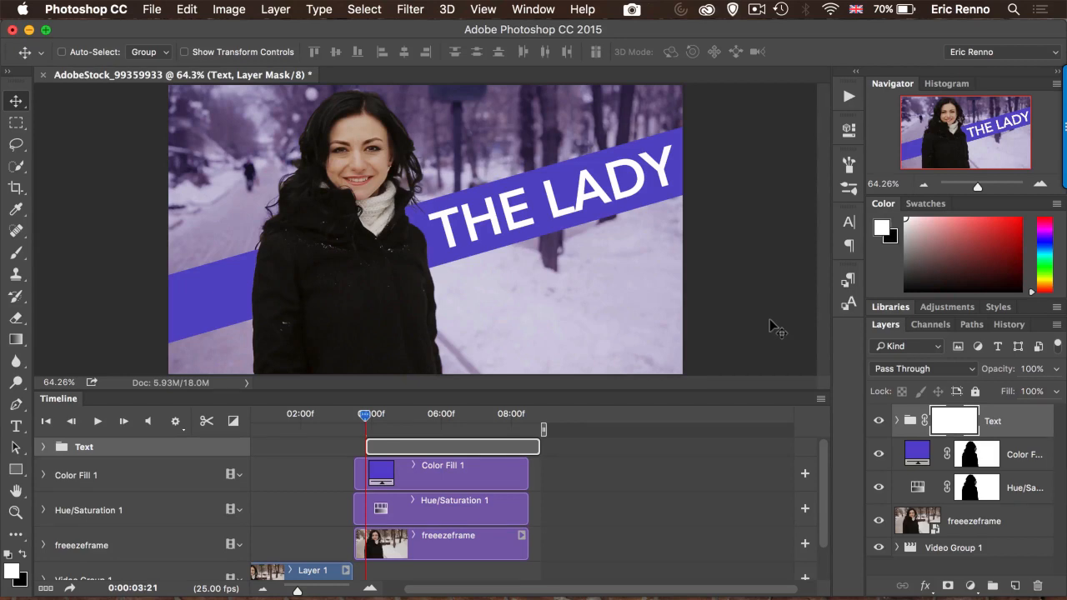
mouse_move(146, 453)
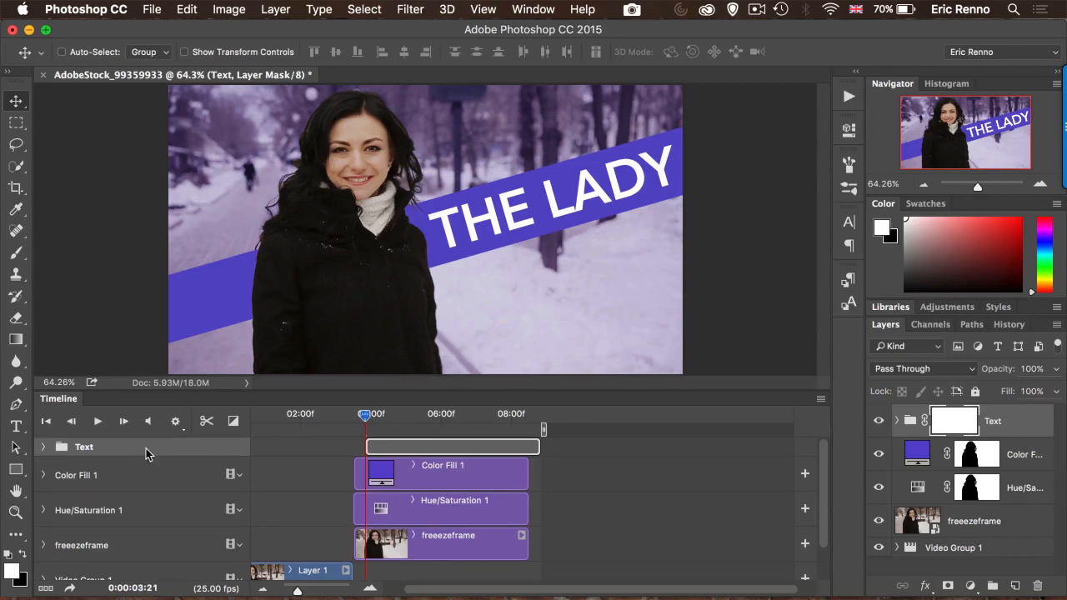
Step: Fill the Text group's layer mask with black so the bar and title disappear
left_click(43, 475)
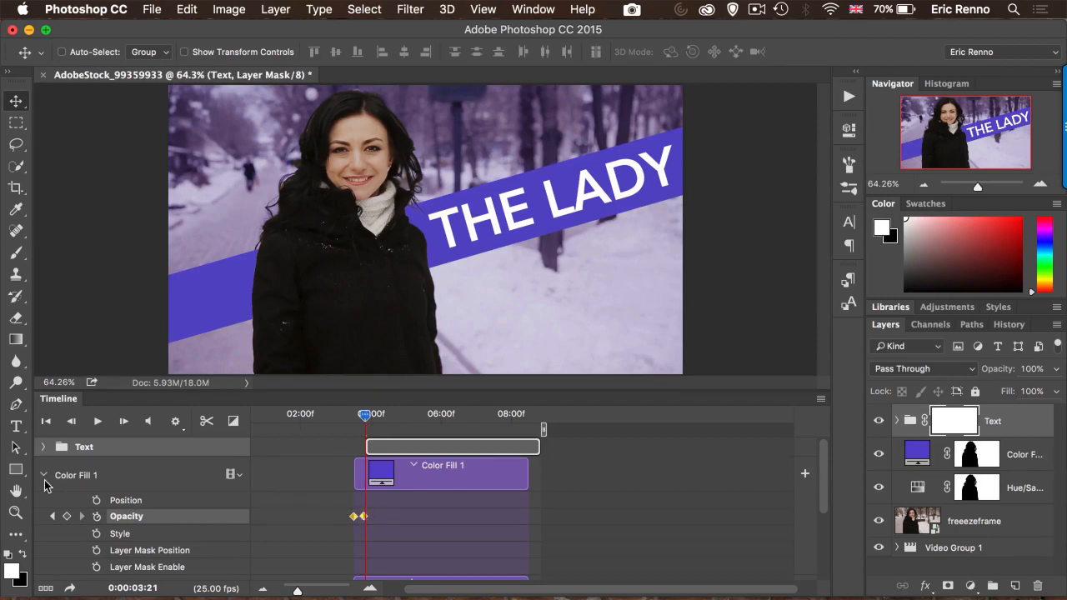
left_click(43, 475)
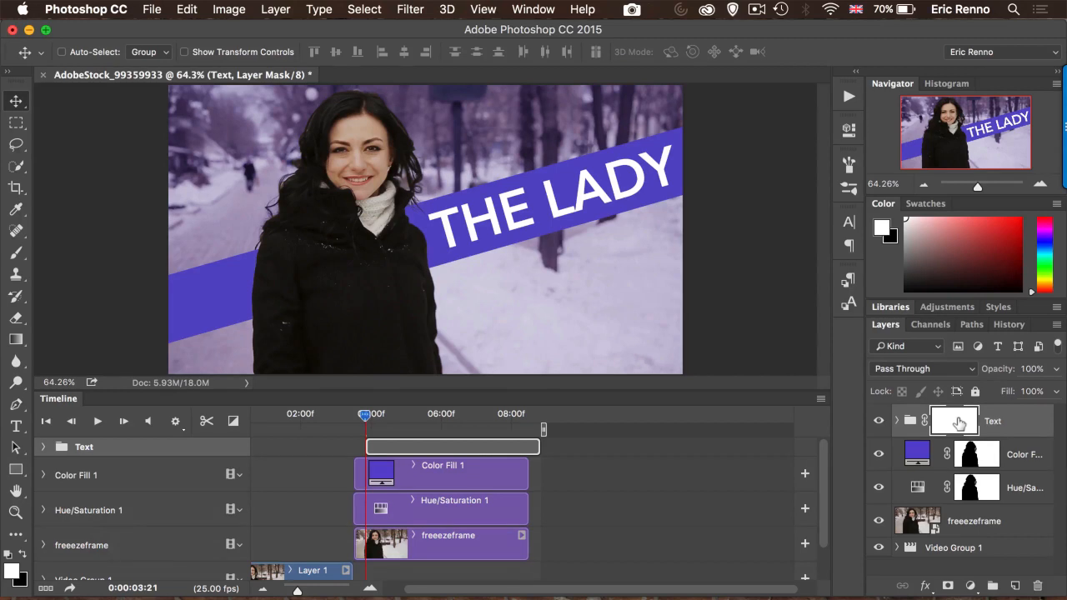
mouse_move(983, 421)
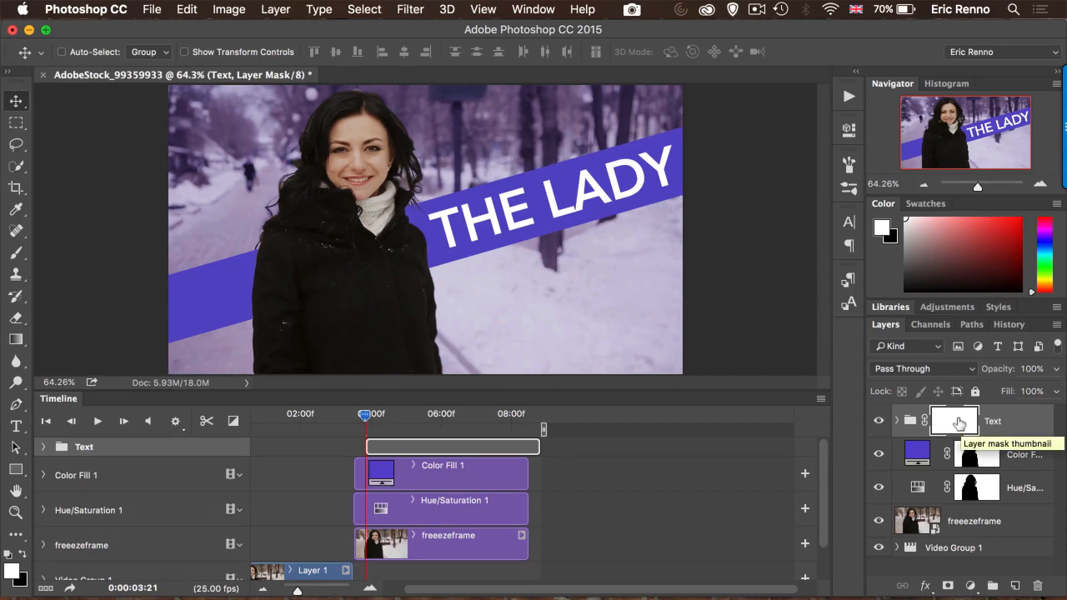
left_click(61, 52)
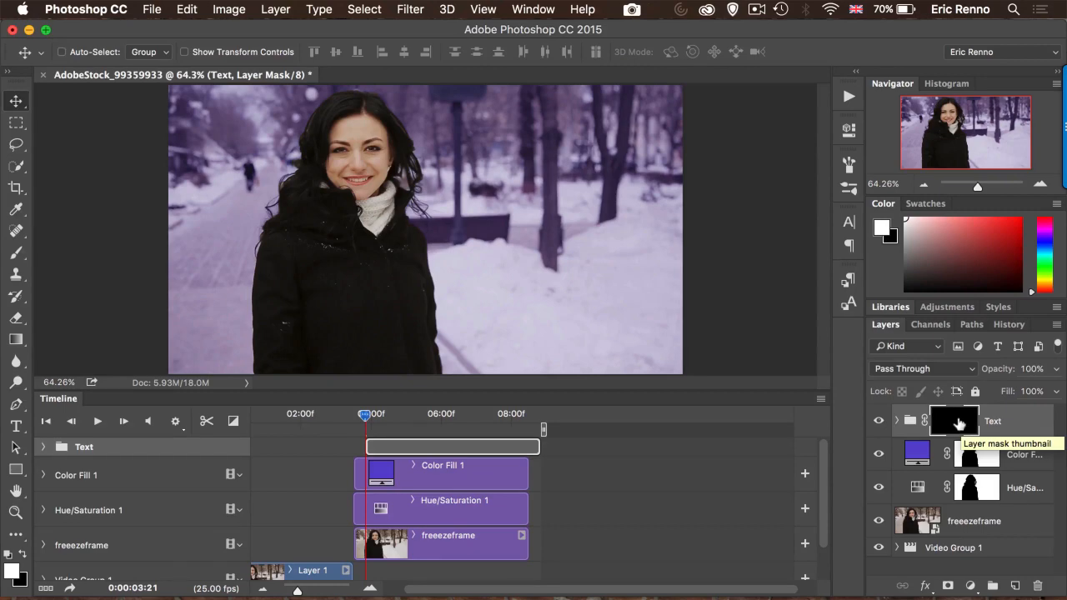
mouse_move(956, 423)
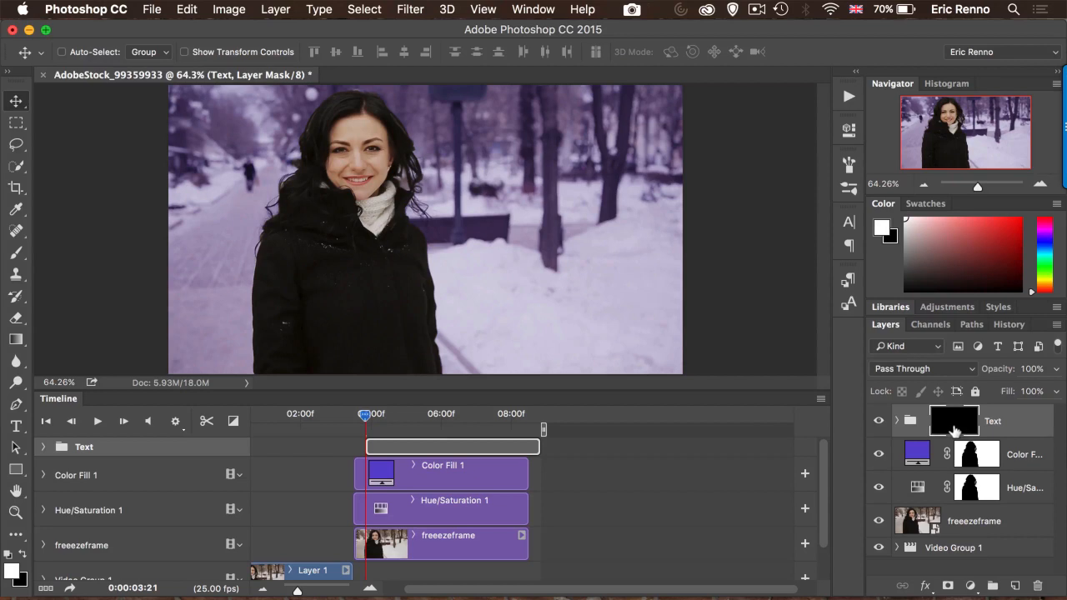
Step: Add the first Layer Mask Position keyframe on the Text group's track
left_click(44, 446)
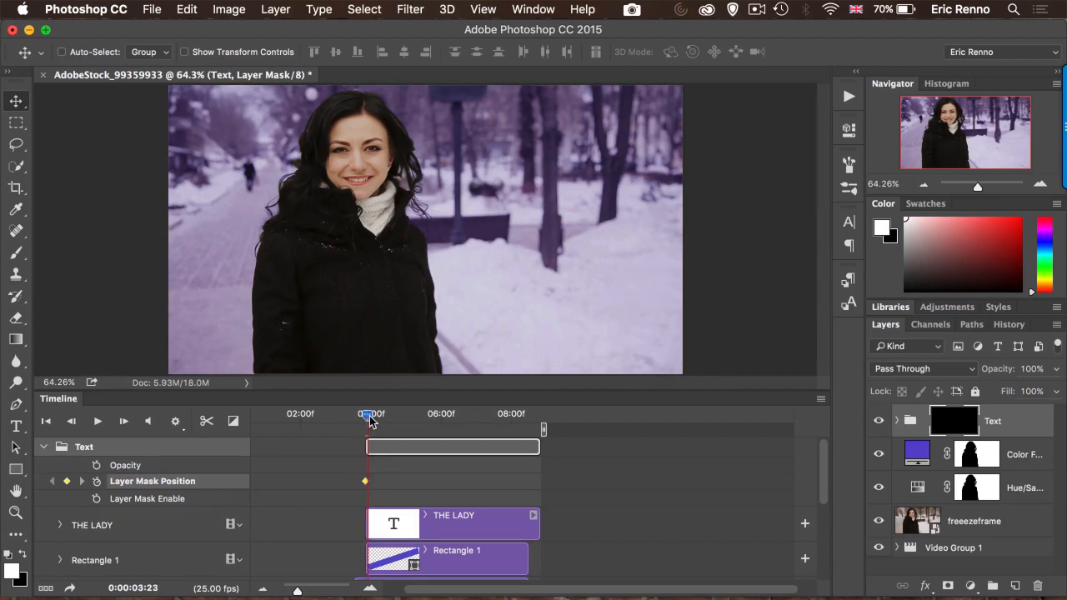
Step: Slide the mask across a few frames later to reveal the bar and title, then scrub to preview
left_click_drag(367, 414, 378, 414)
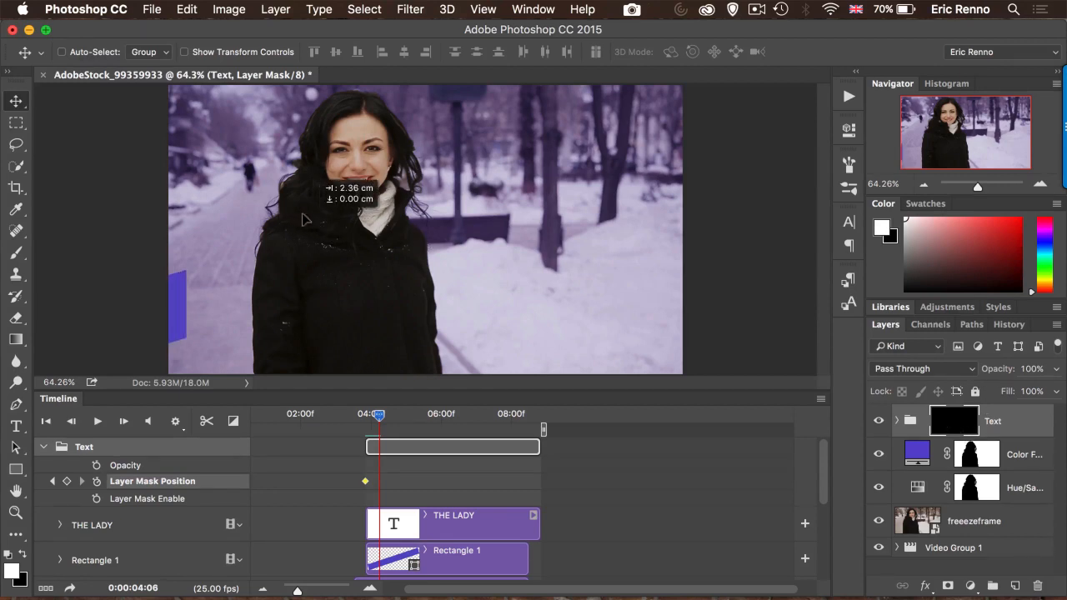
left_click_drag(304, 219, 572, 223)
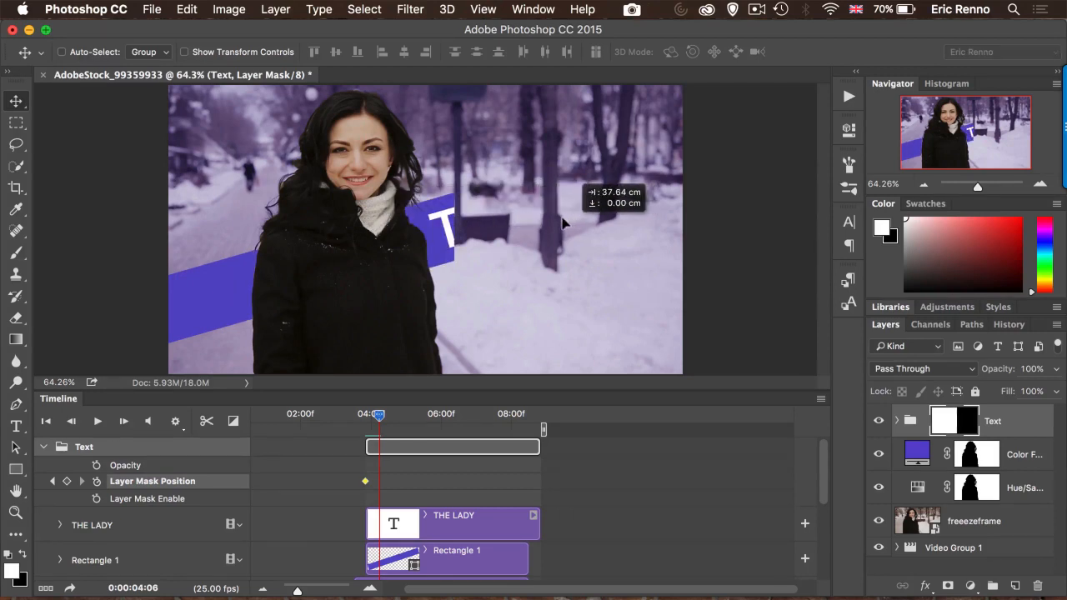
left_click_drag(450, 225, 583, 209)
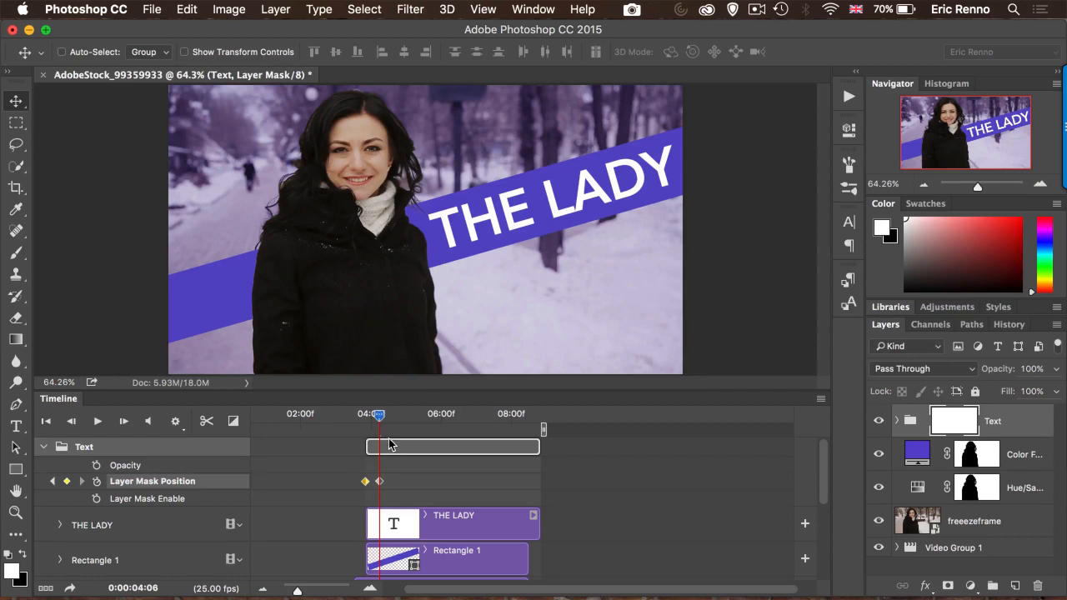
left_click_drag(380, 414, 365, 414)
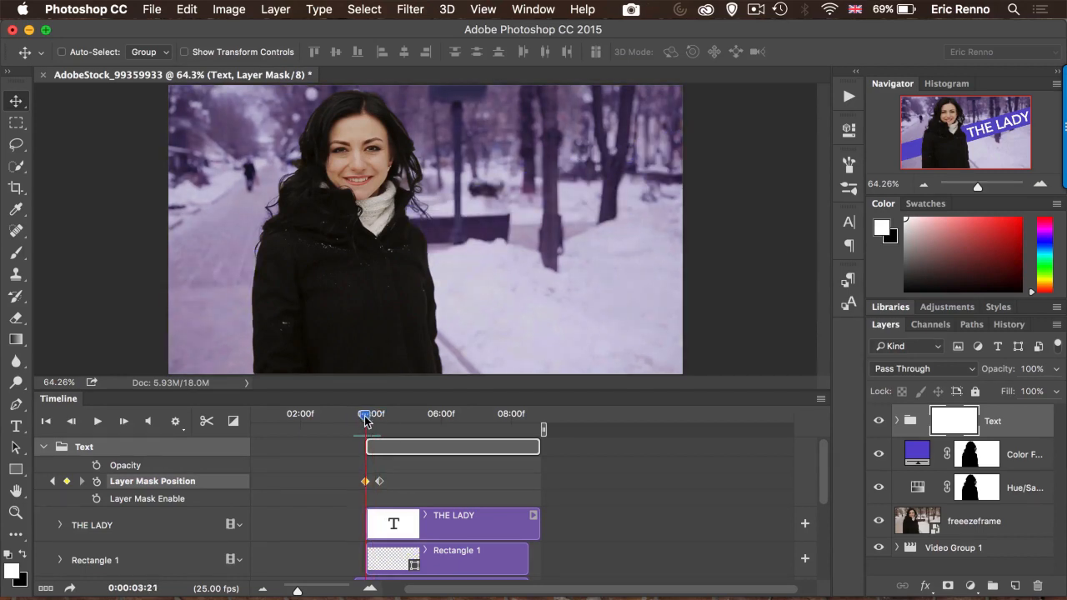
left_click_drag(364, 414, 384, 415)
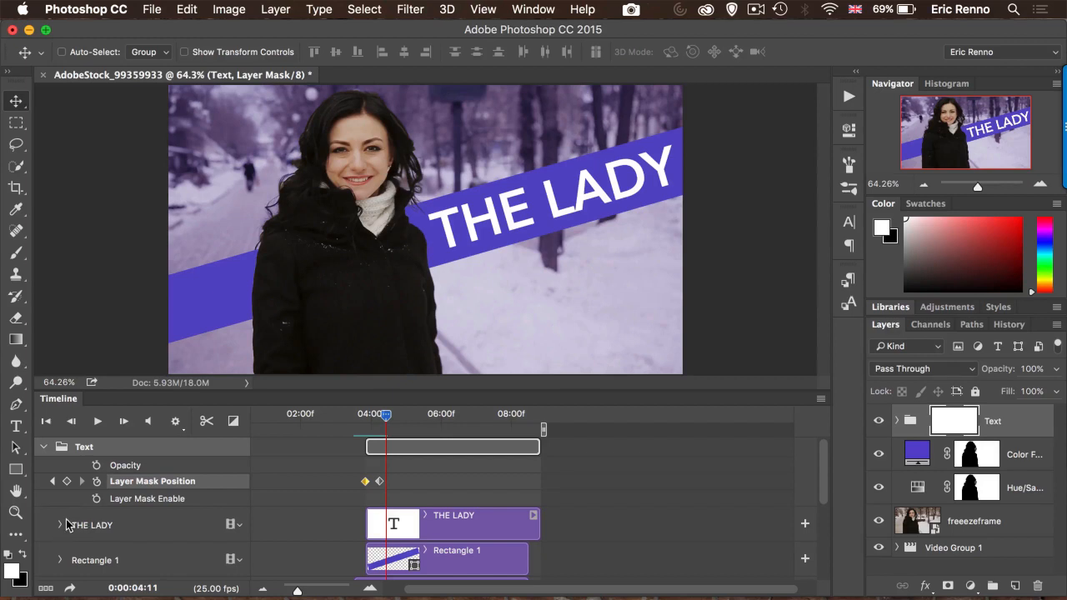
Step: Add a Transform keyframe to THE LADY at about 06:12, then step back a few frames
left_click(59, 524)
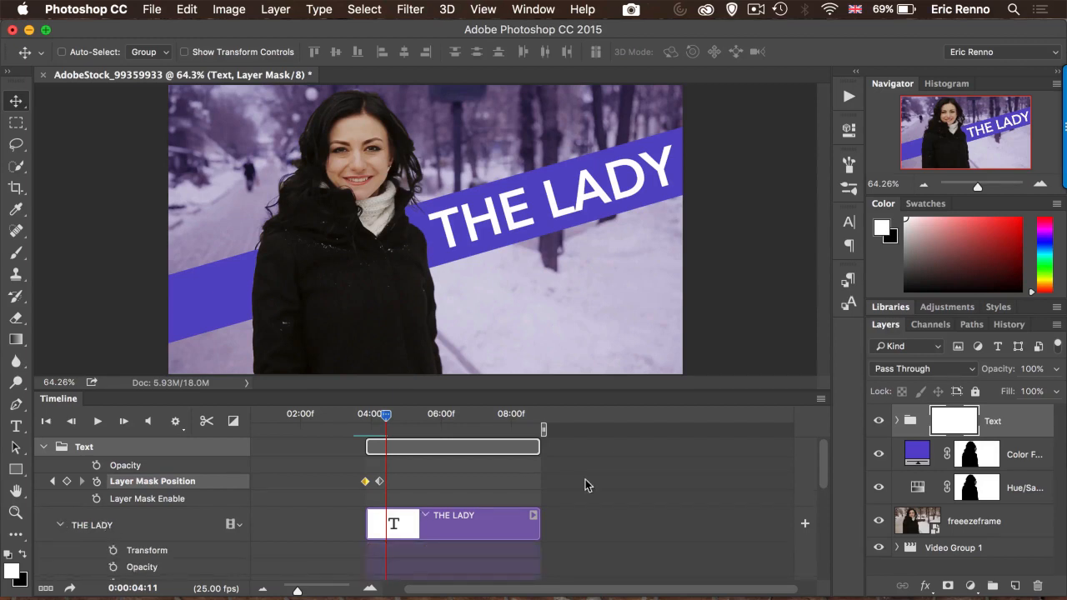
scroll("down", 3)
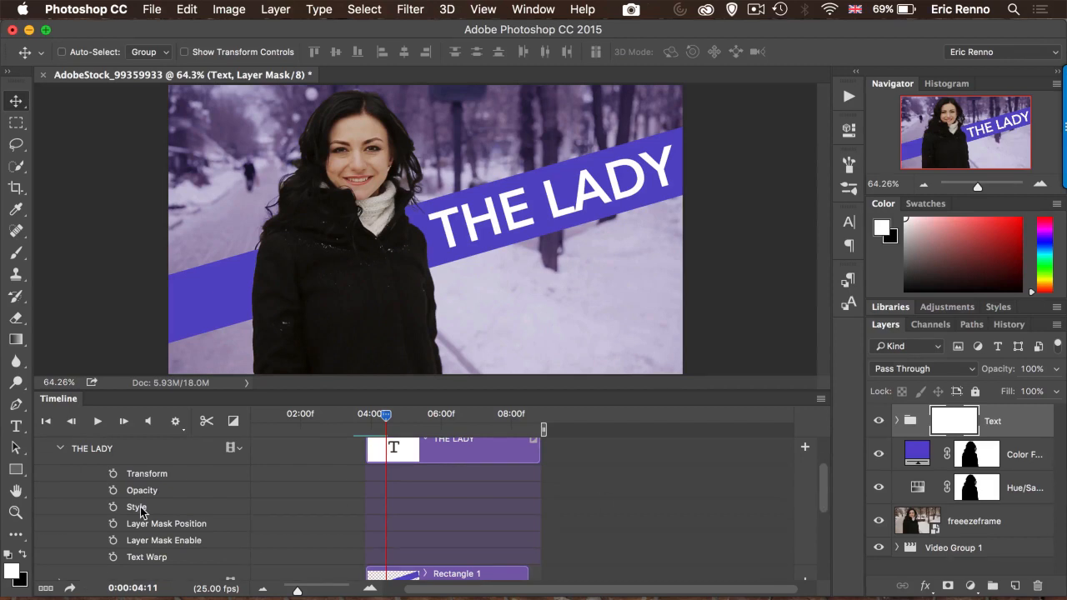
mouse_move(325, 517)
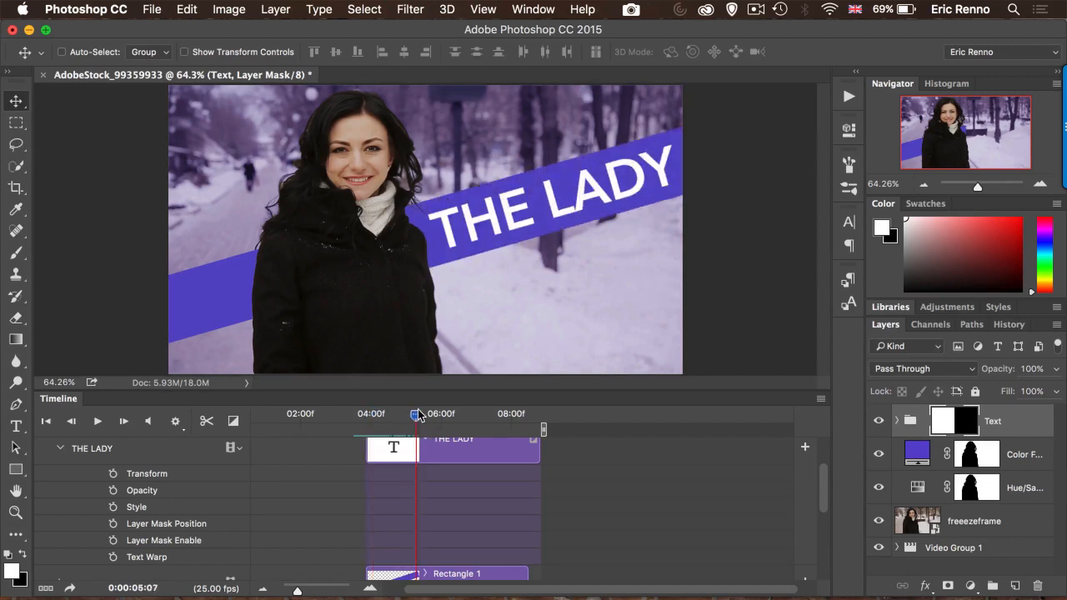
left_click_drag(415, 413, 427, 413)
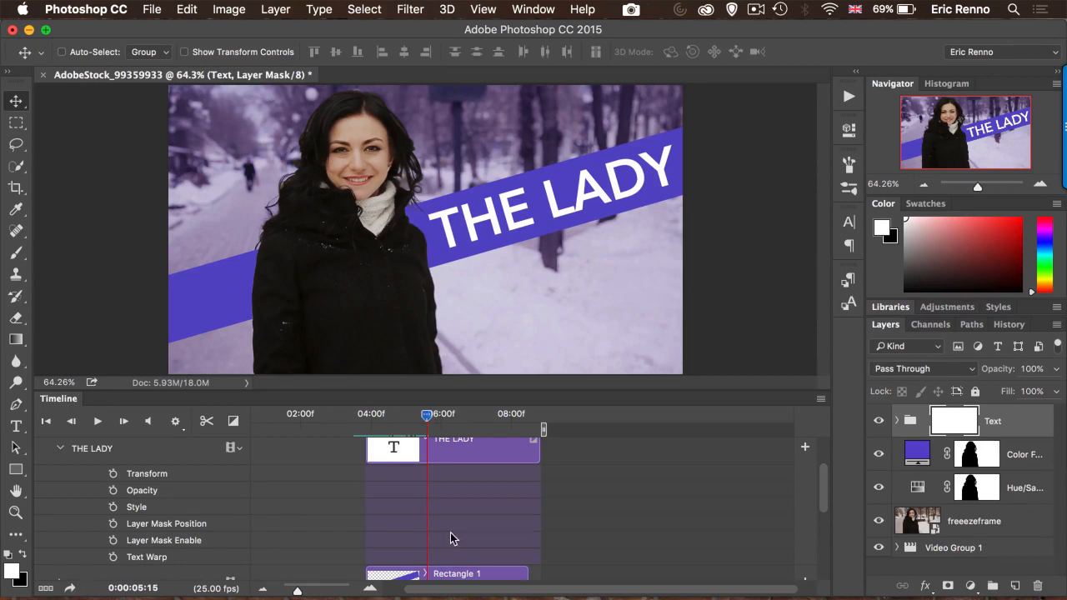
mouse_move(440, 456)
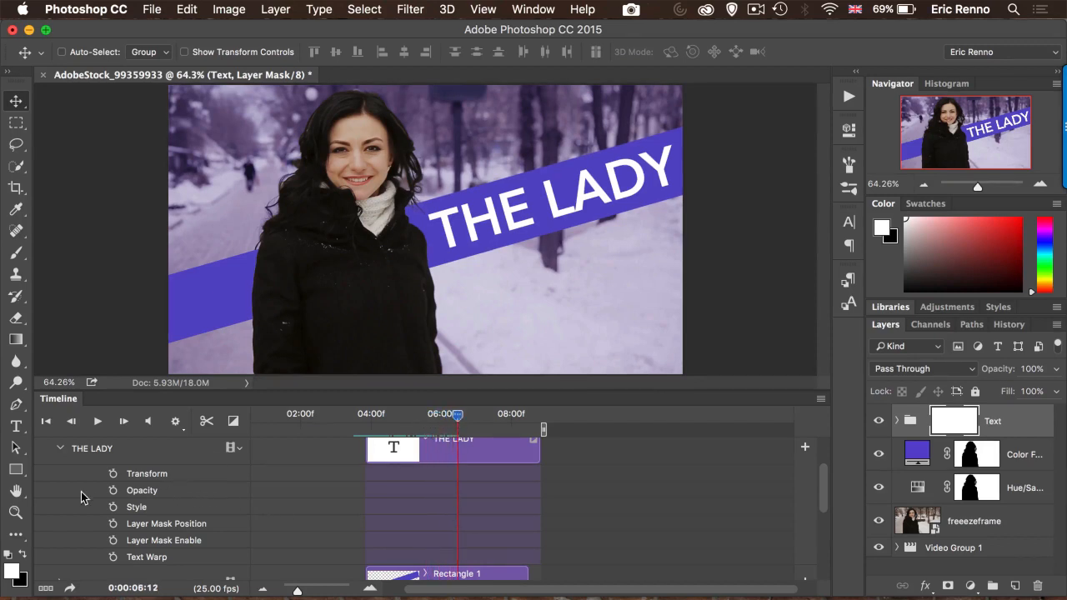
left_click(112, 472)
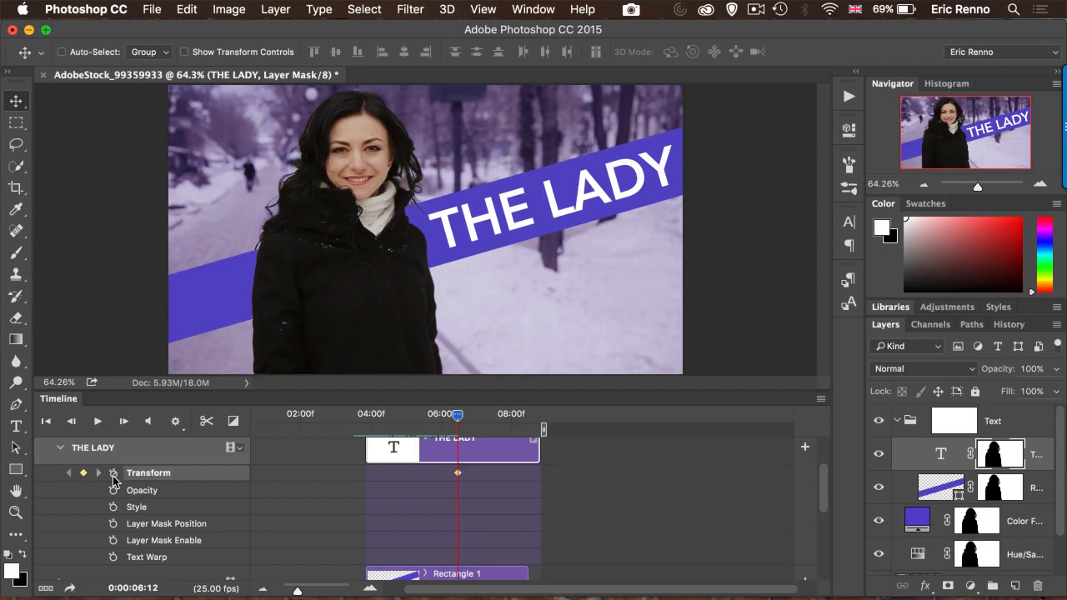
mouse_move(301, 447)
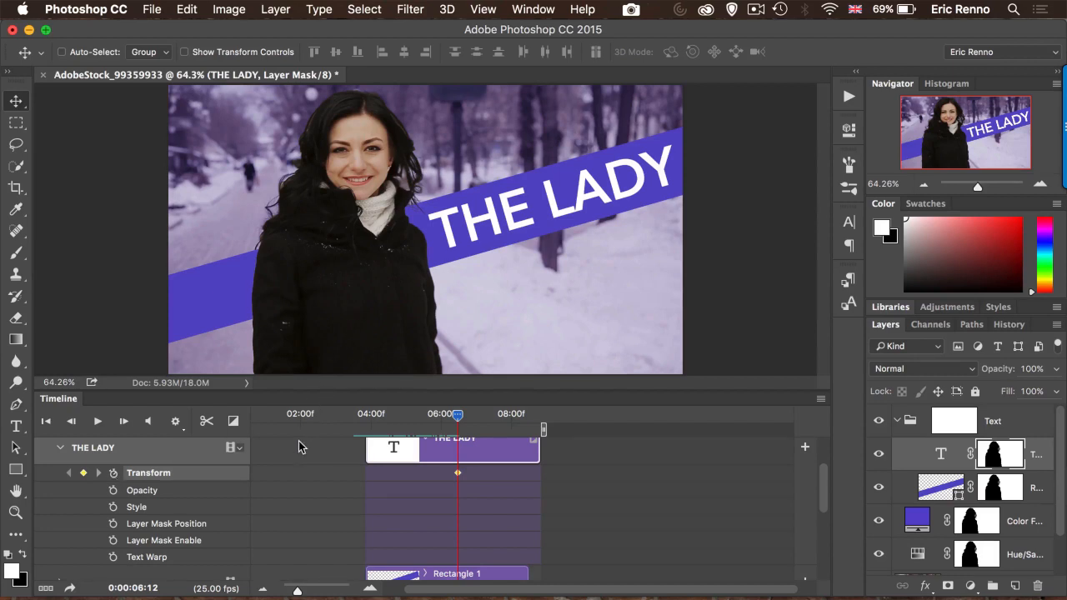
mouse_move(394, 403)
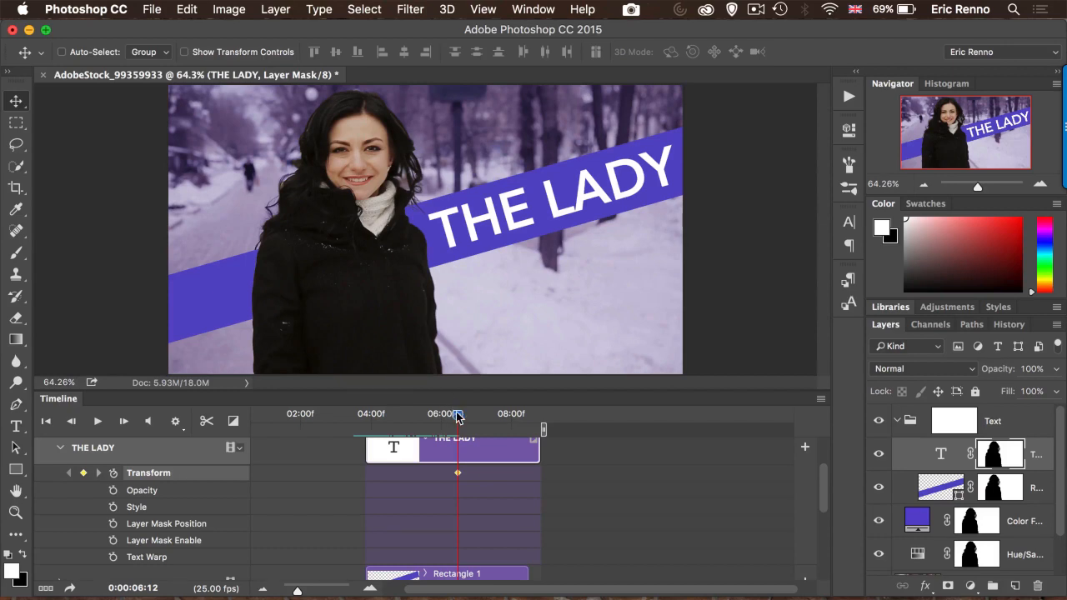
left_click_drag(456, 413, 446, 413)
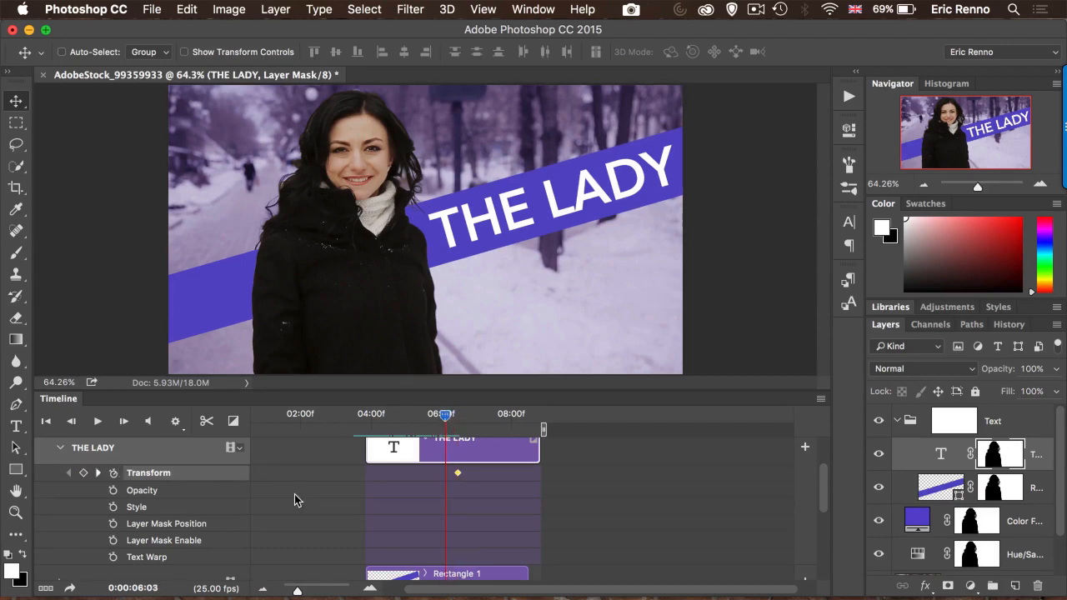
Step: Scale THE LADY up to about 218% to create the earlier Transform keyframe
key("cmd+t")
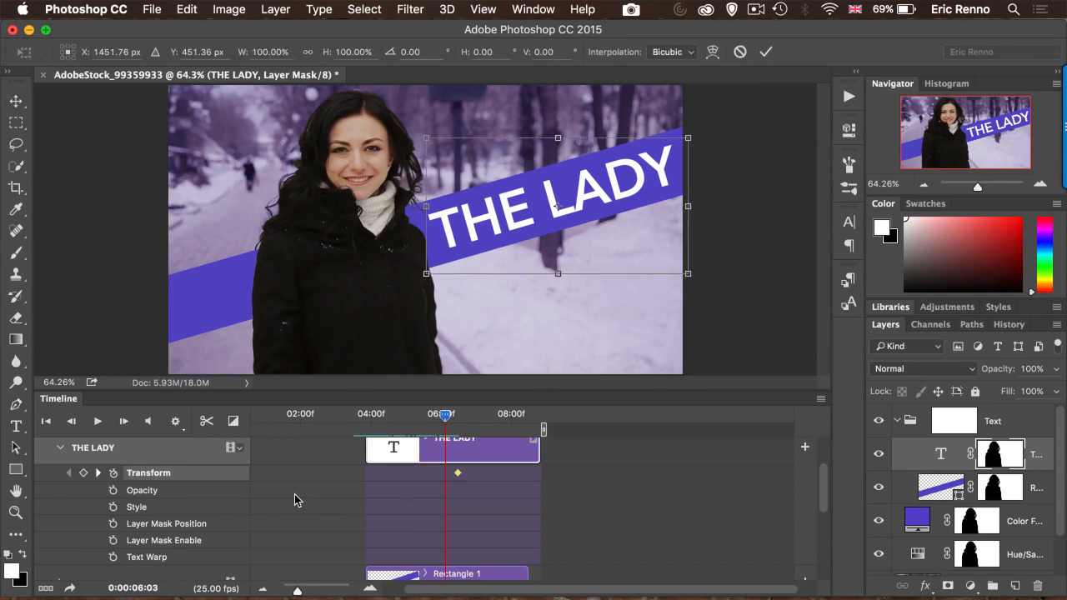
mouse_move(603, 426)
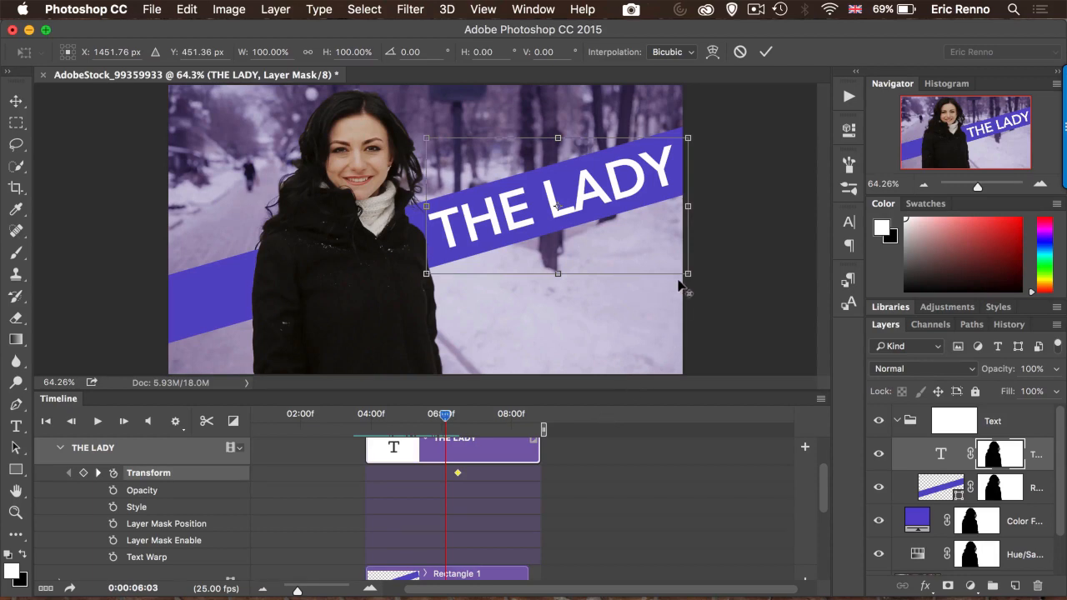
mouse_move(684, 283)
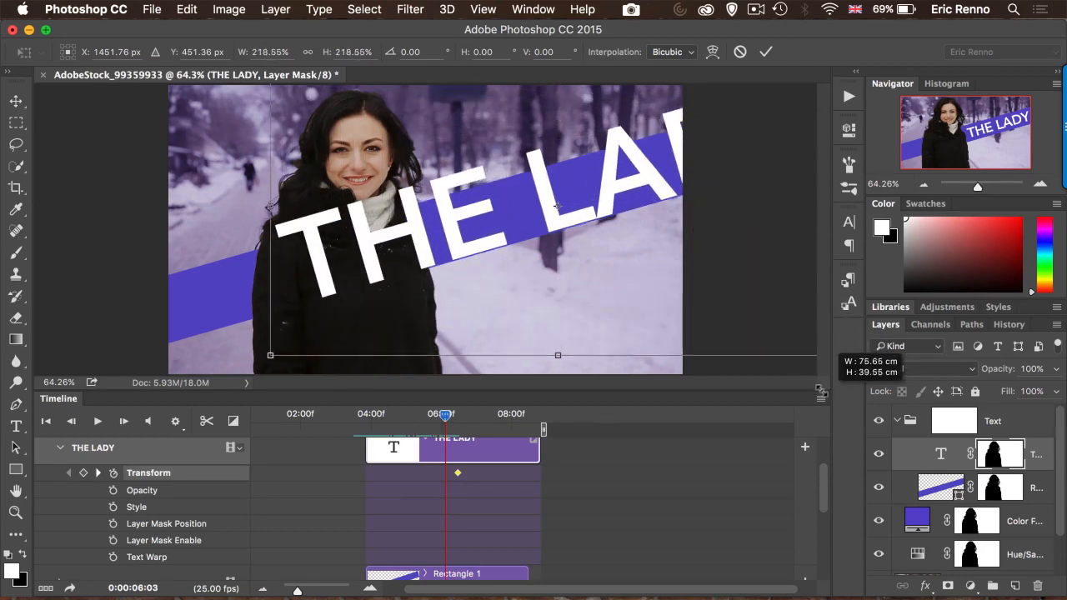
left_click(765, 52)
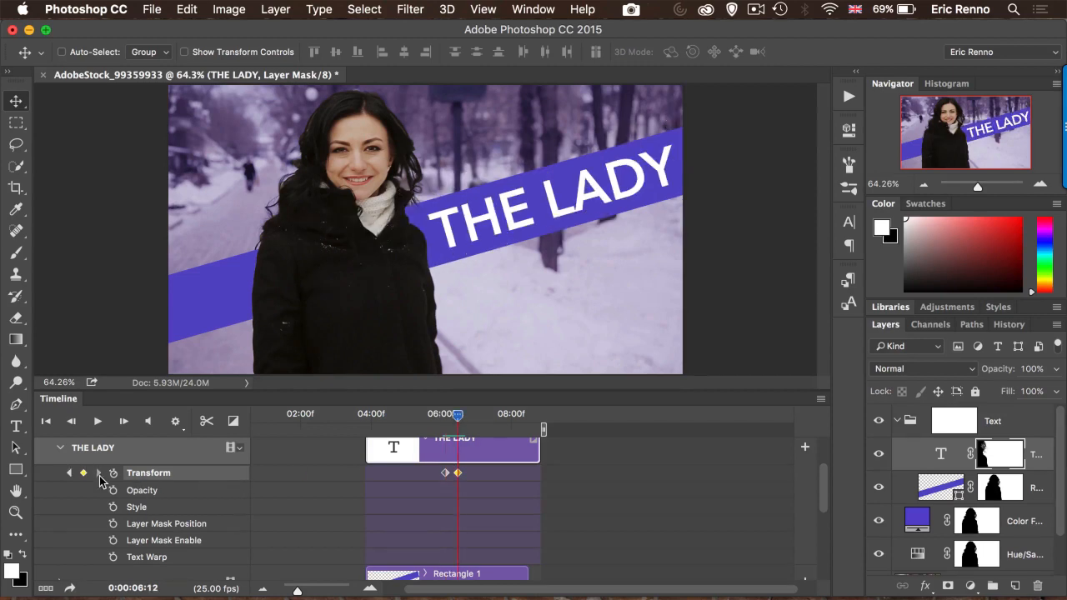
Step: Key THE LADY's opacity from 0% to 100% and scrub to preview the fade-in
left_click(113, 490)
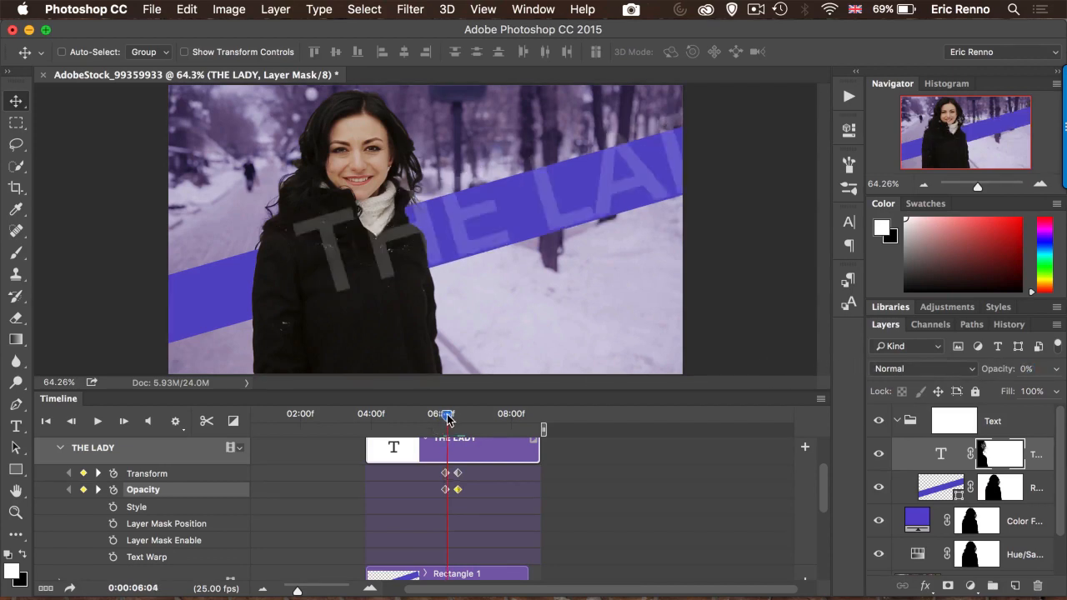
left_click_drag(448, 414, 454, 414)
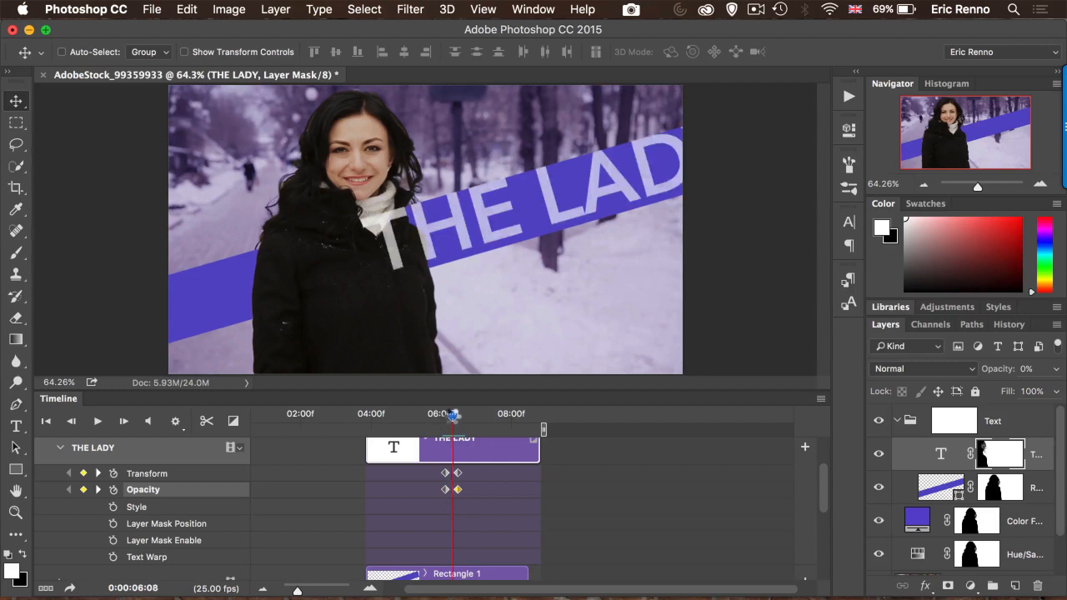
left_click_drag(453, 413, 459, 413)
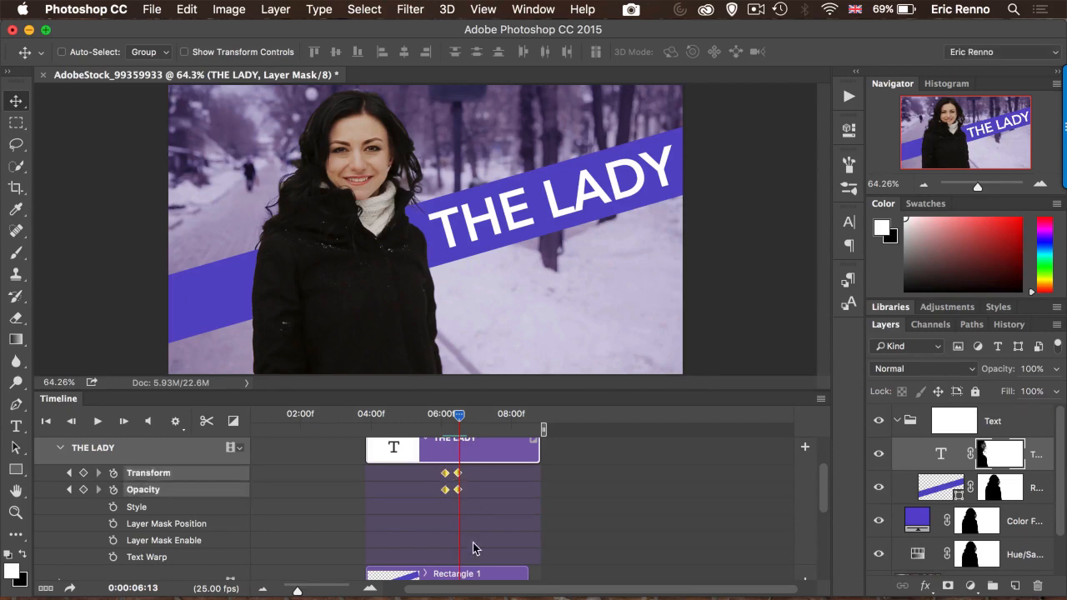
Step: Move THE LADY's Transform and Opacity keyframes earlier and start its clip slightly later
left_click_drag(456, 473, 433, 473)
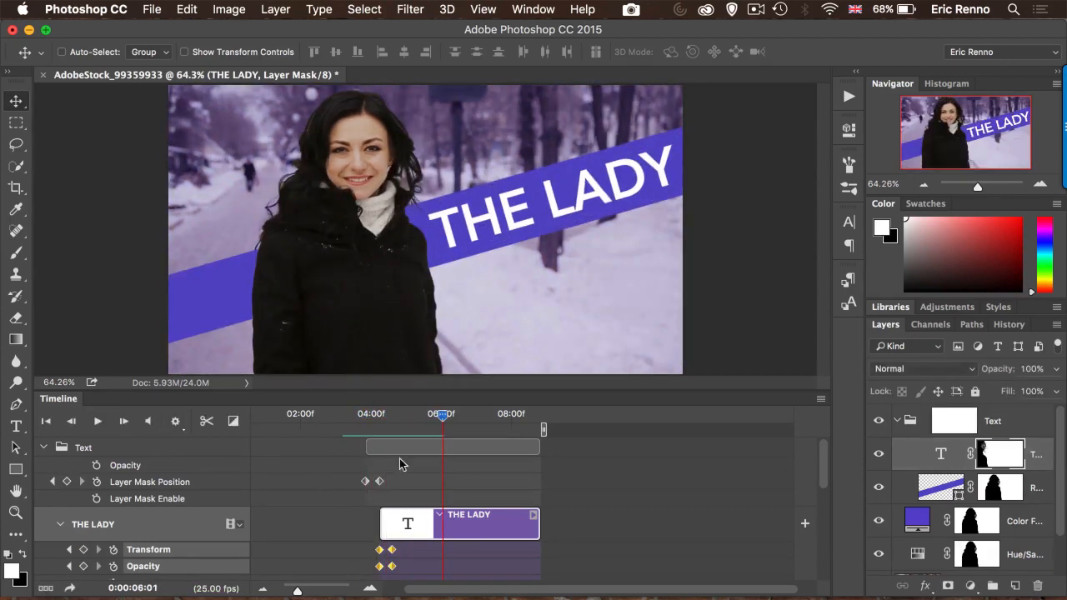
left_click_drag(533, 525, 501, 524)
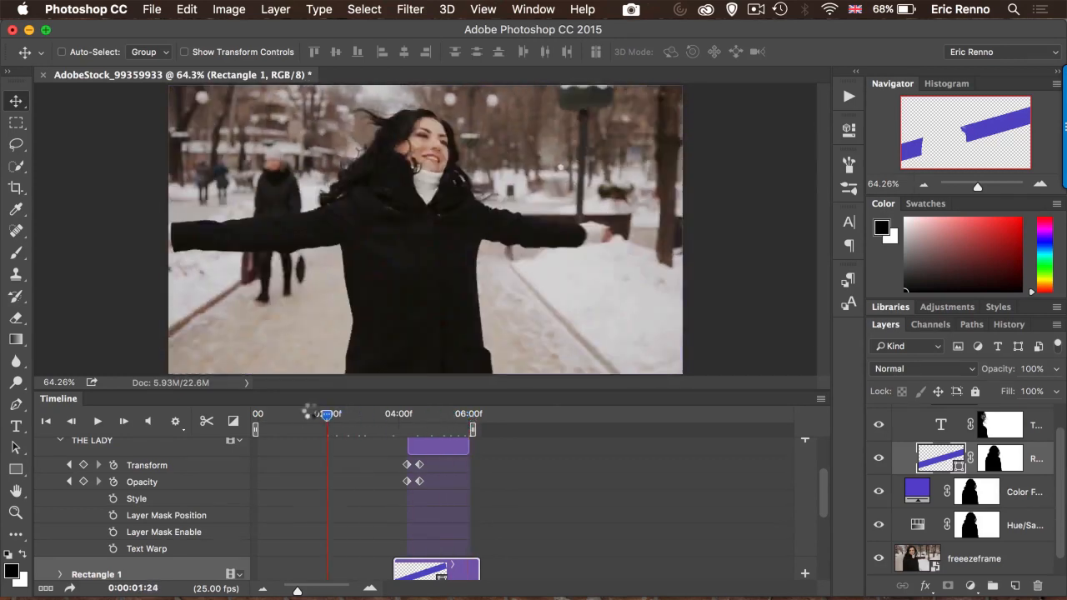
Step: Play the title animation from the start in the Timeline
left_click(95, 421)
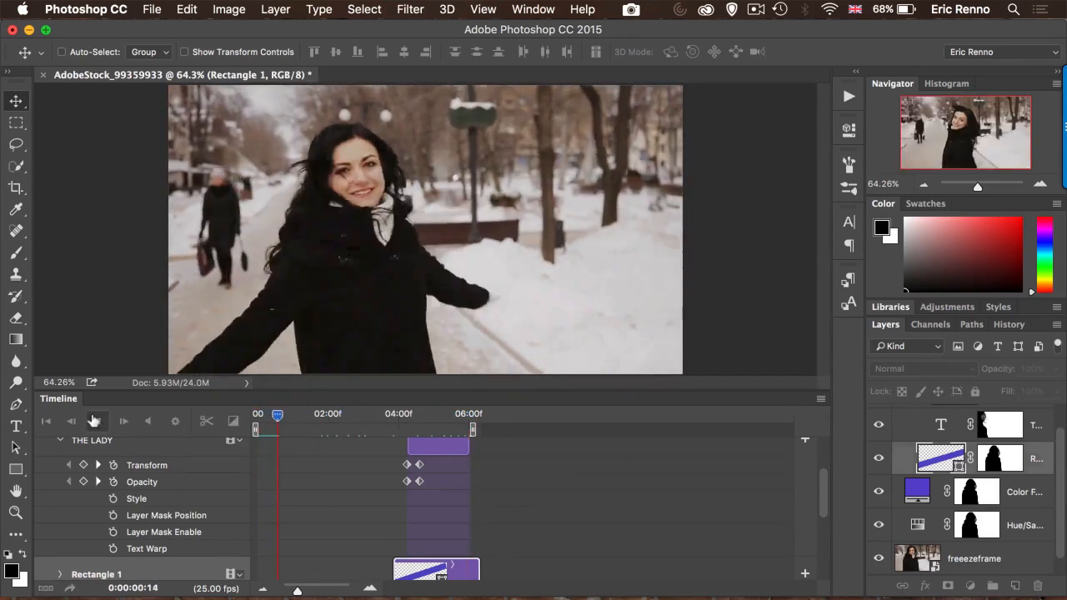
left_click(97, 421)
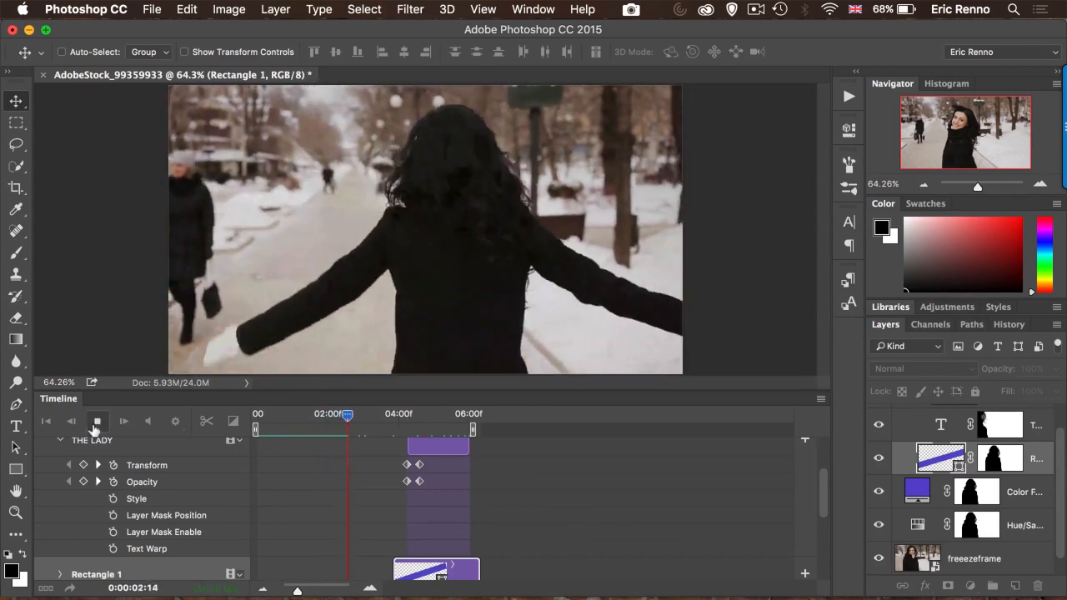